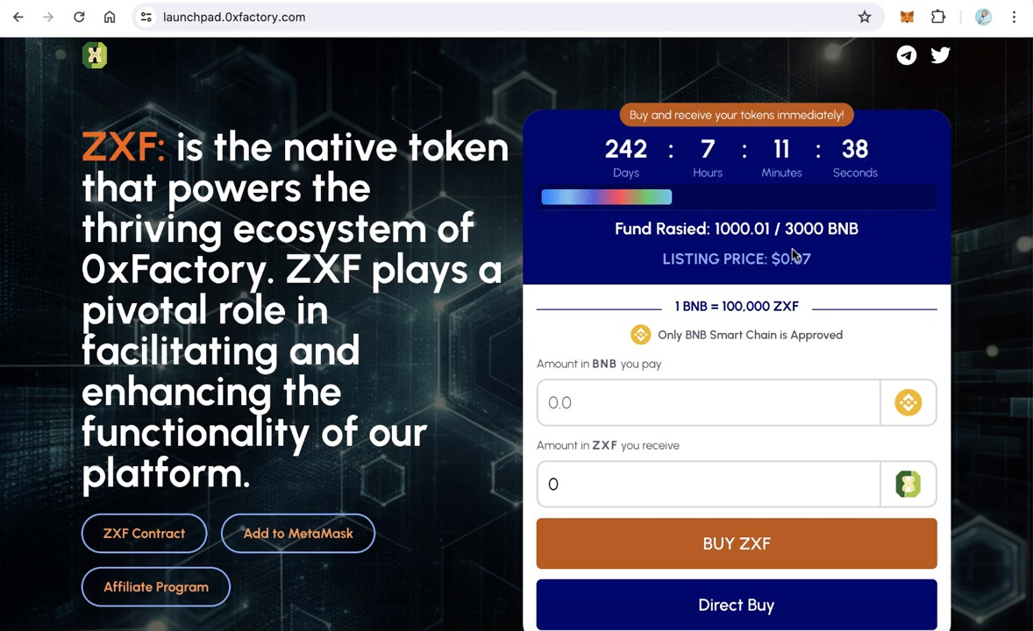
# Enter 0.1 BNB as the purchase amount so the form shows 10000 ZXF to receive
pyautogui.scroll(-3)
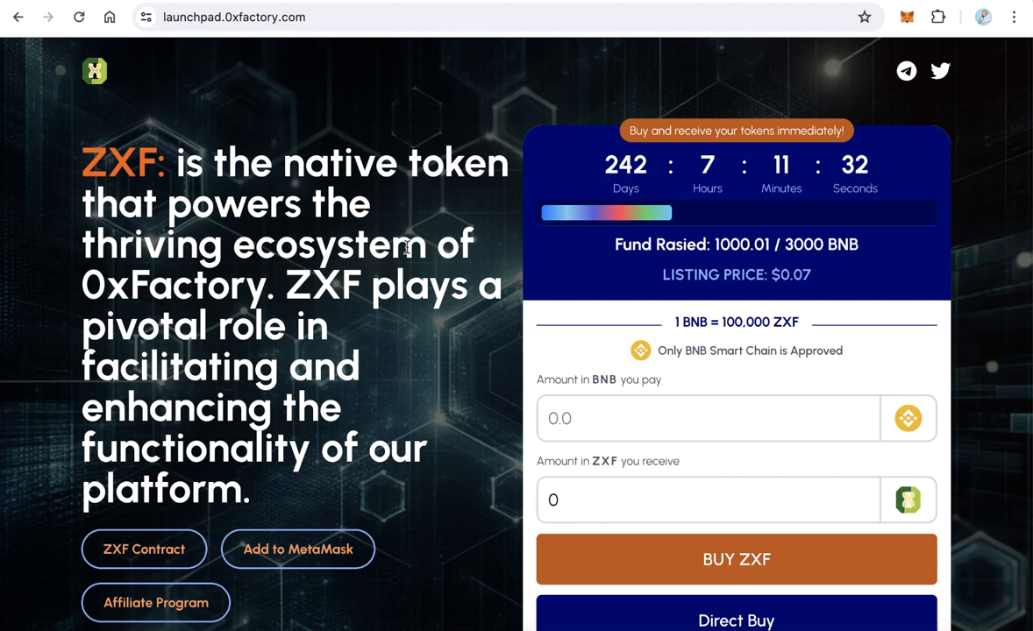
pyautogui.scroll(-3)
pyautogui.write('0.1')
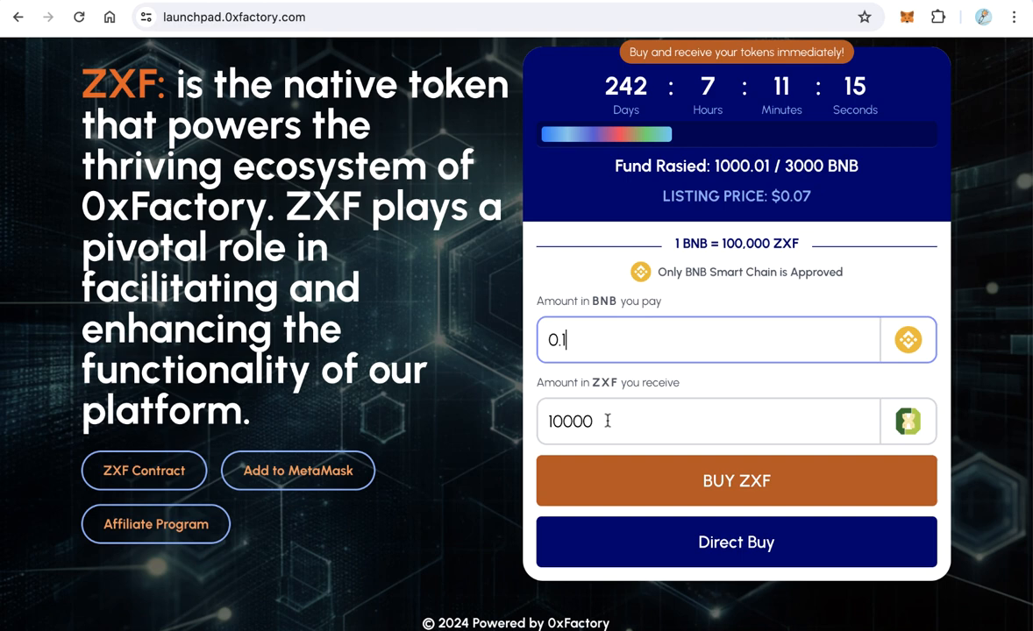
pyautogui.doubleClick(569, 421)
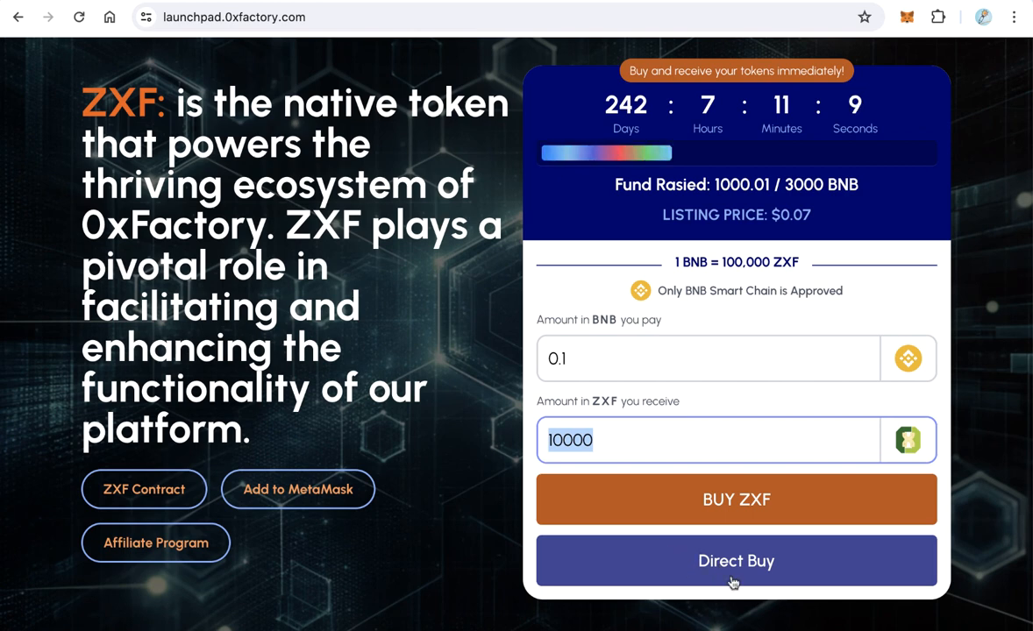
pyautogui.click(736, 561)
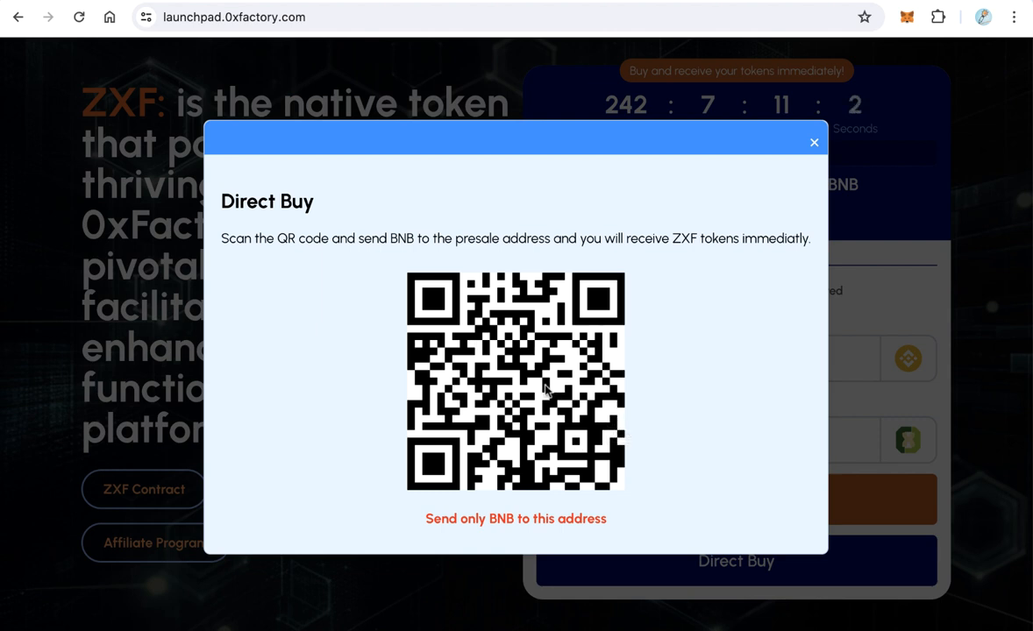
pyautogui.moveTo(613, 336)
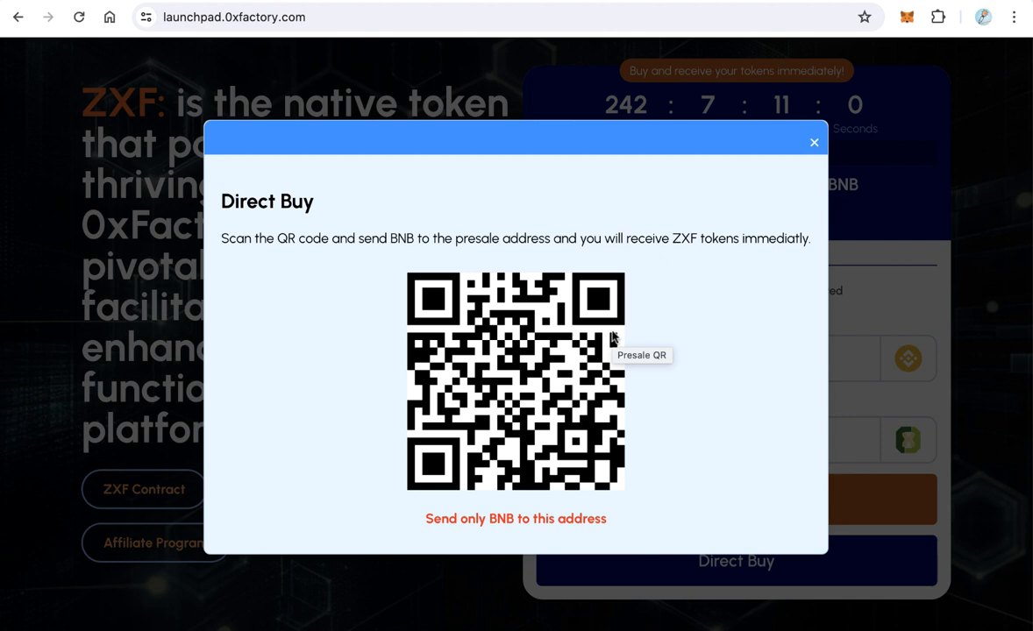
pyautogui.moveTo(663, 349)
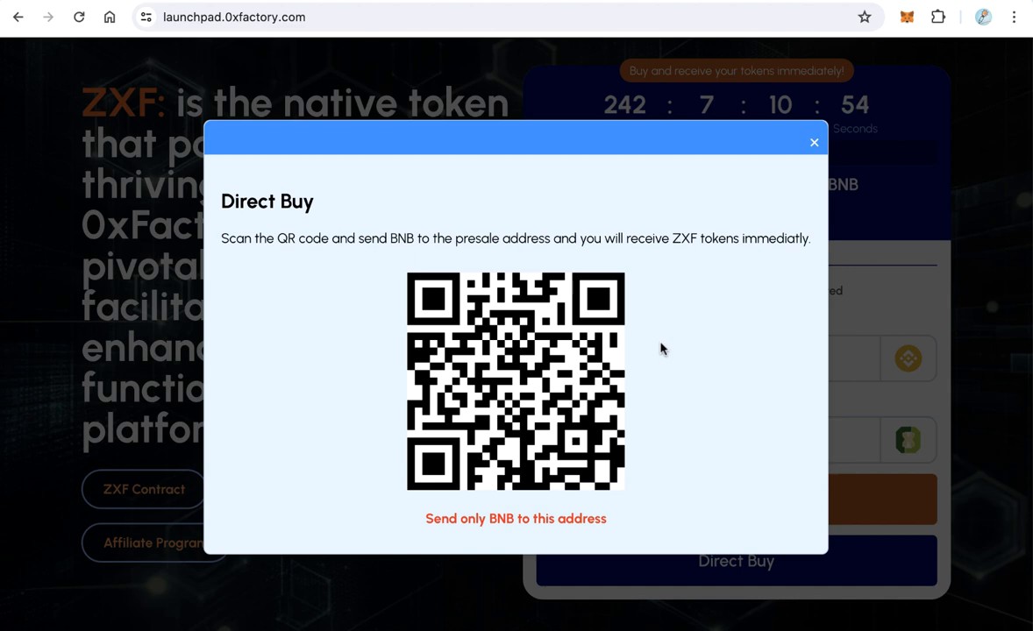
pyautogui.moveTo(813, 141)
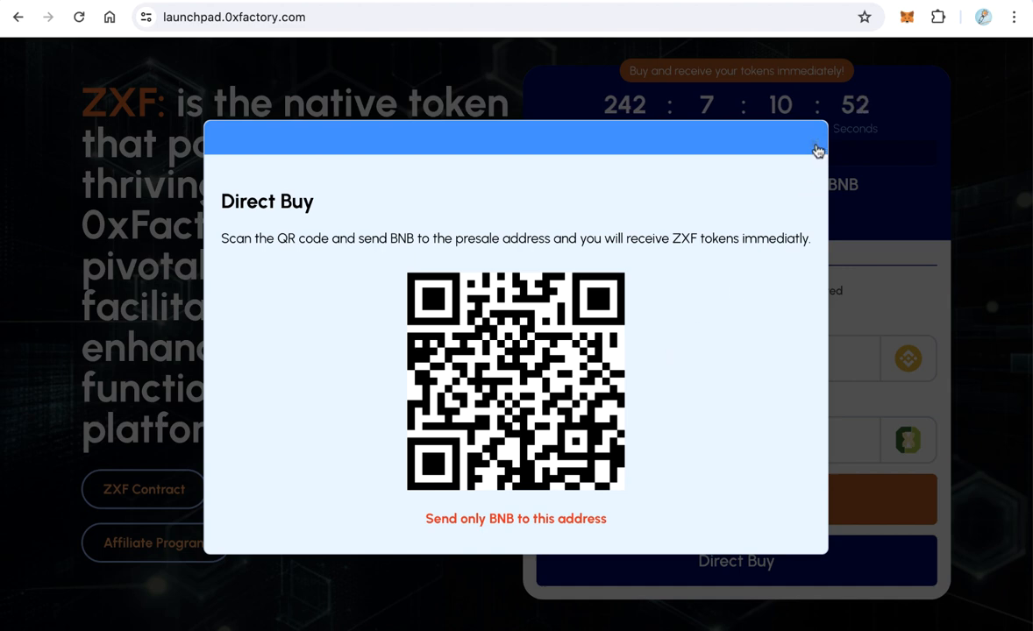
pyautogui.click(815, 143)
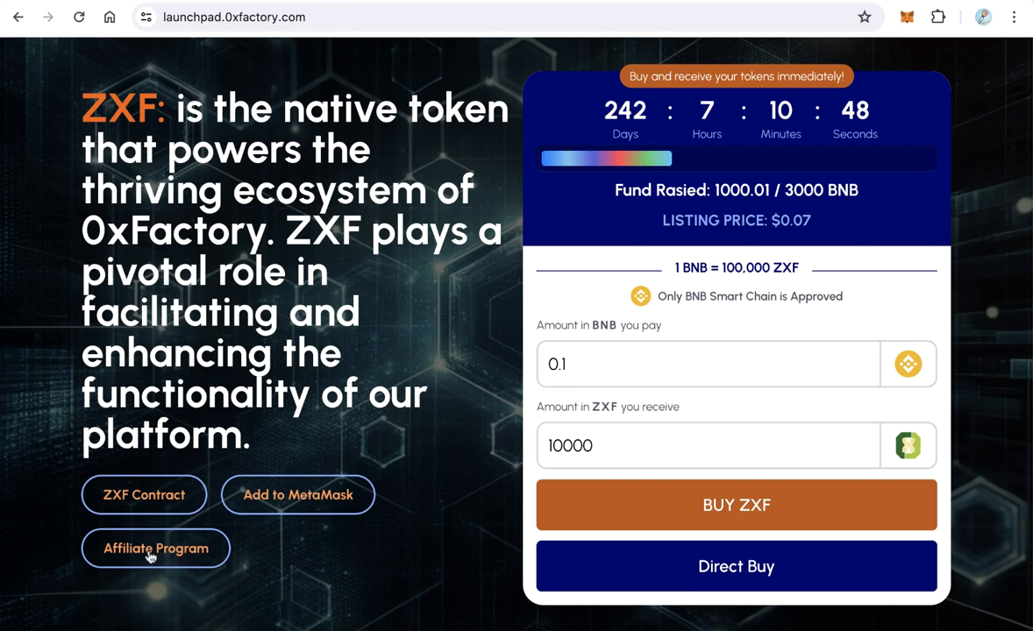
# View and dismiss the affiliate program details, then decline importing the ZXF token into the wallet
pyautogui.click(155, 547)
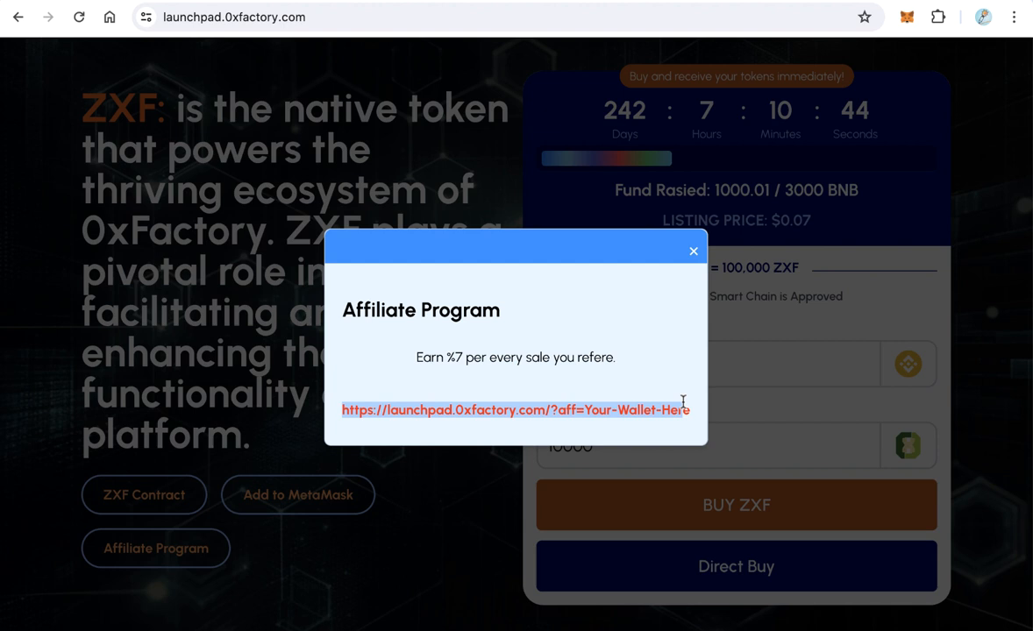
pyautogui.moveTo(526, 389)
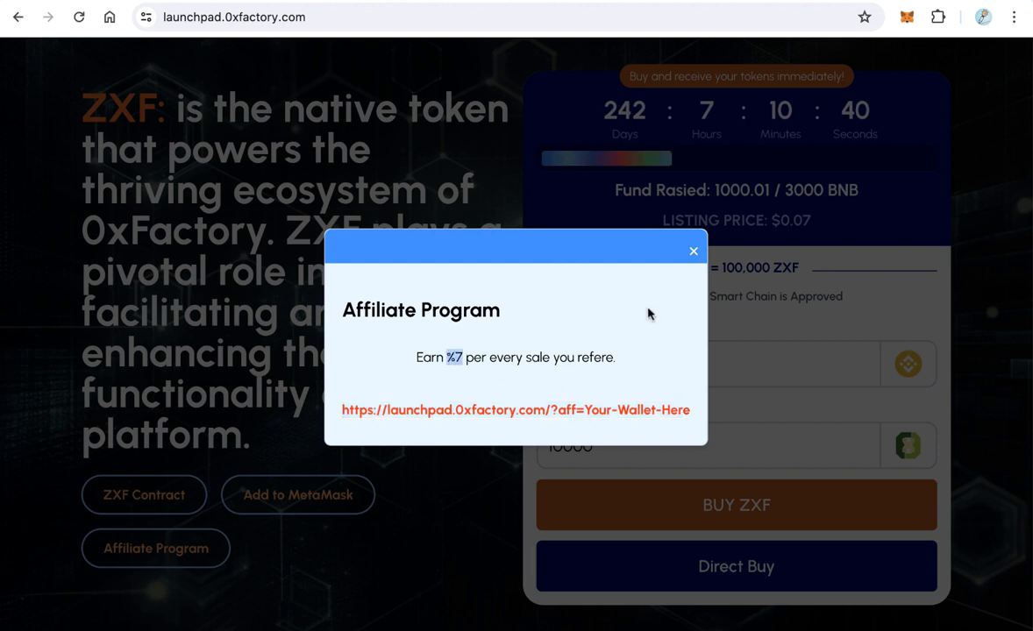
pyautogui.moveTo(694, 256)
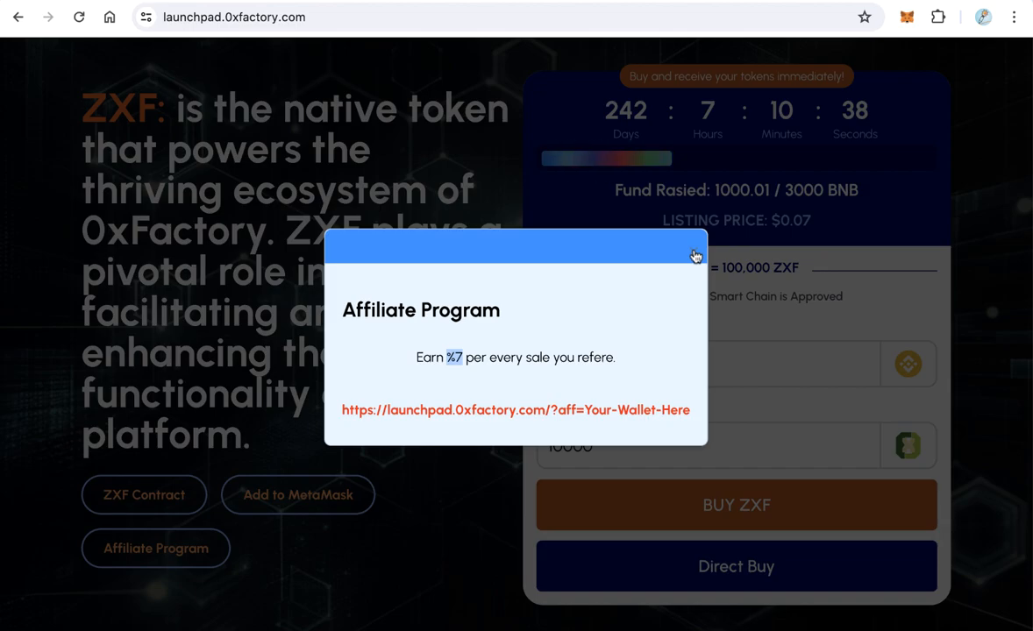
pyautogui.click(694, 254)
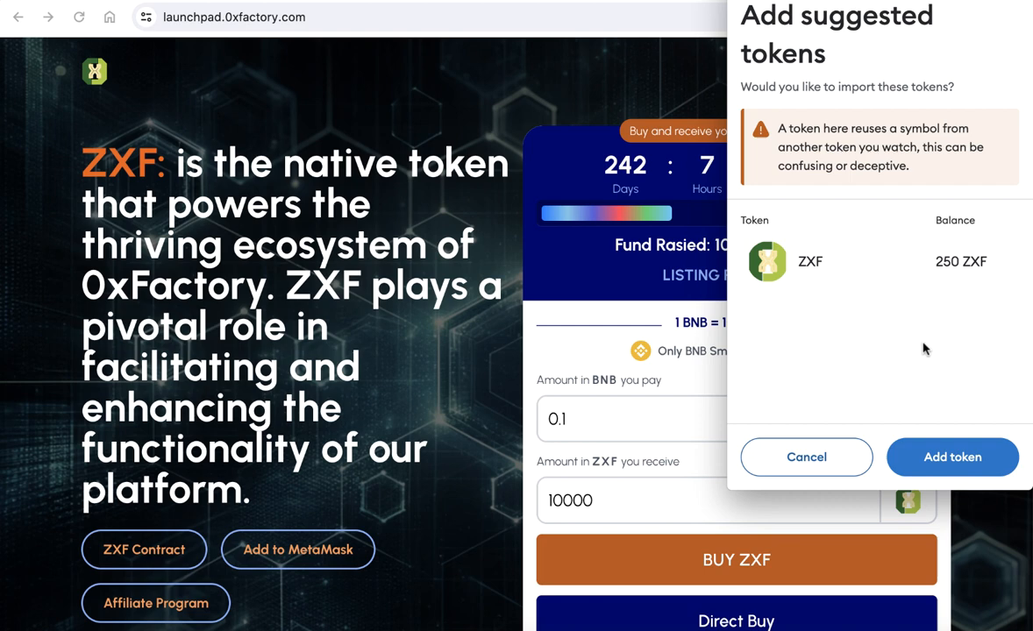
pyautogui.moveTo(807, 455)
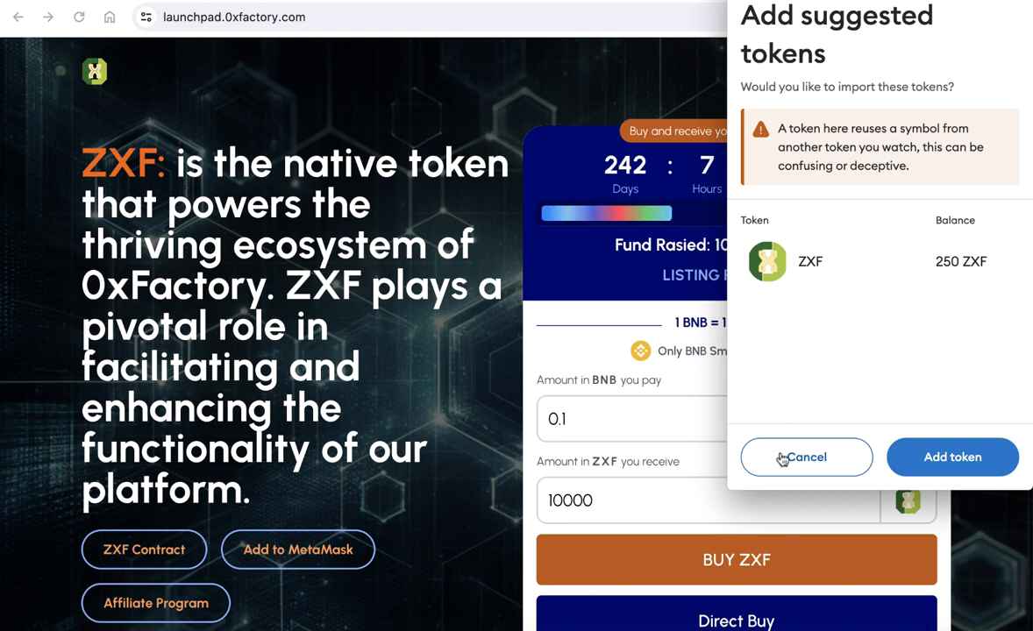
pyautogui.click(807, 456)
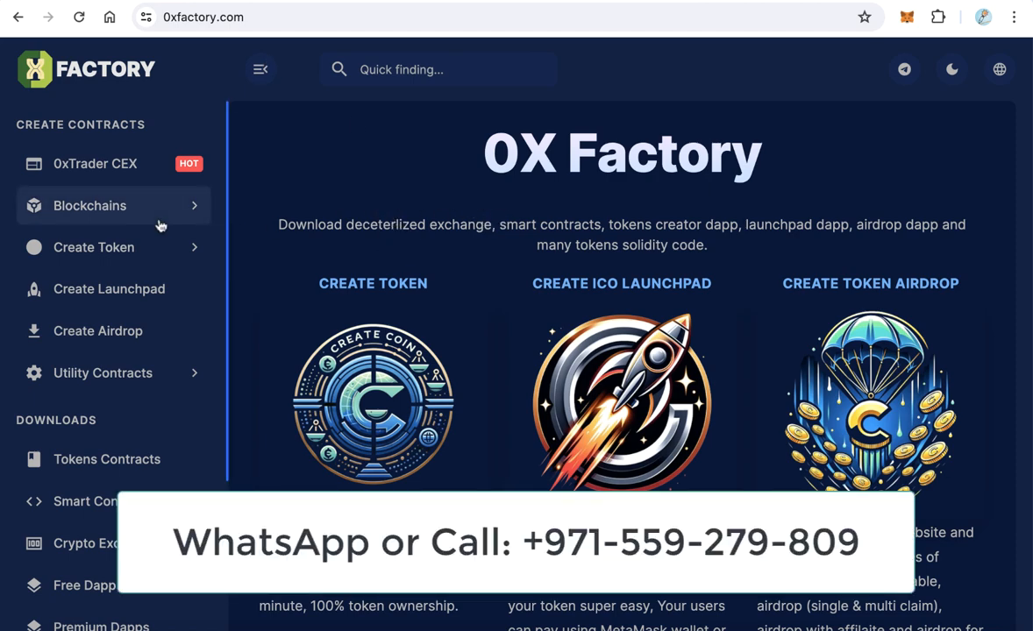
# Show the Base Network offerings page from the Blockchains list in the sidebar
pyautogui.click(90, 205)
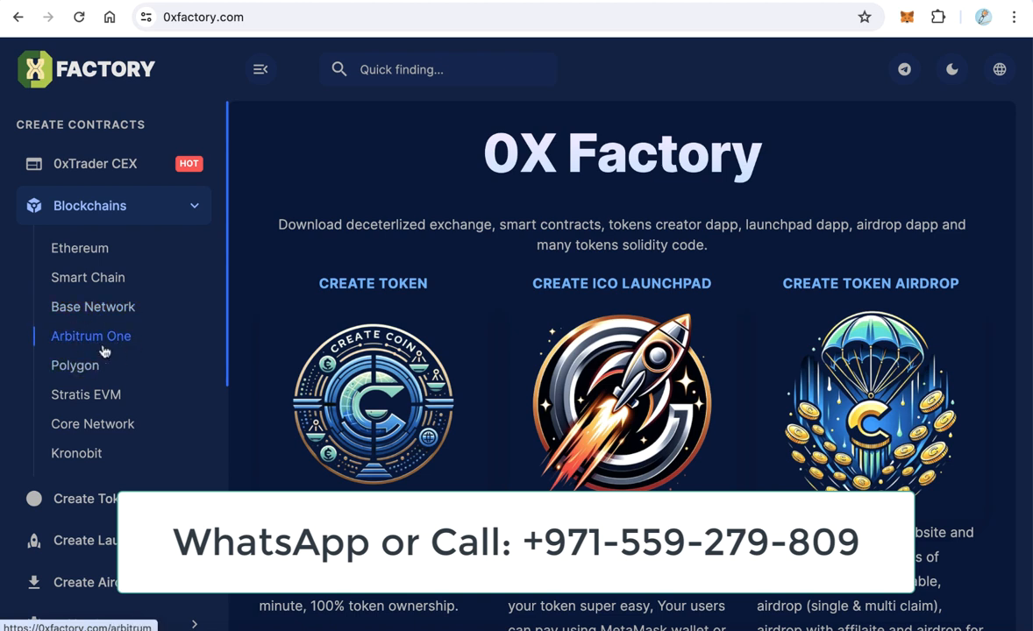
pyautogui.moveTo(143, 340)
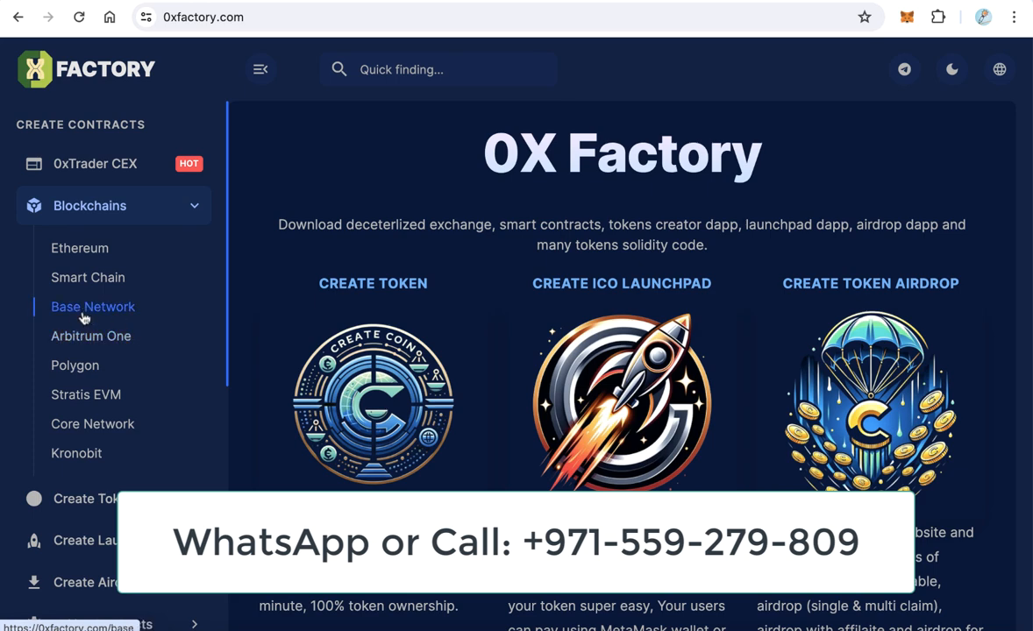
pyautogui.click(93, 305)
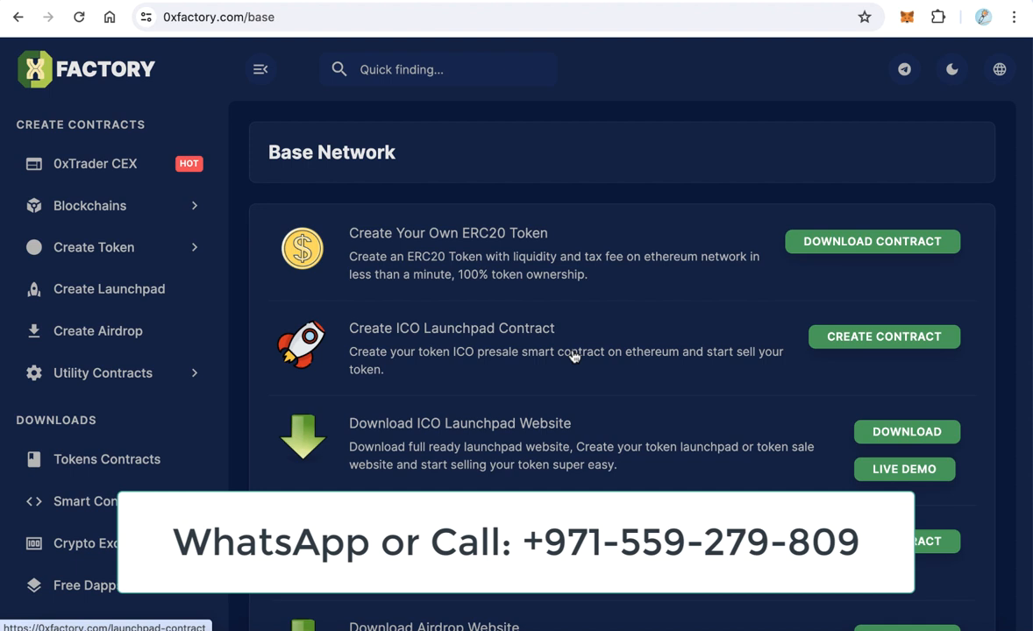
pyautogui.moveTo(577, 338)
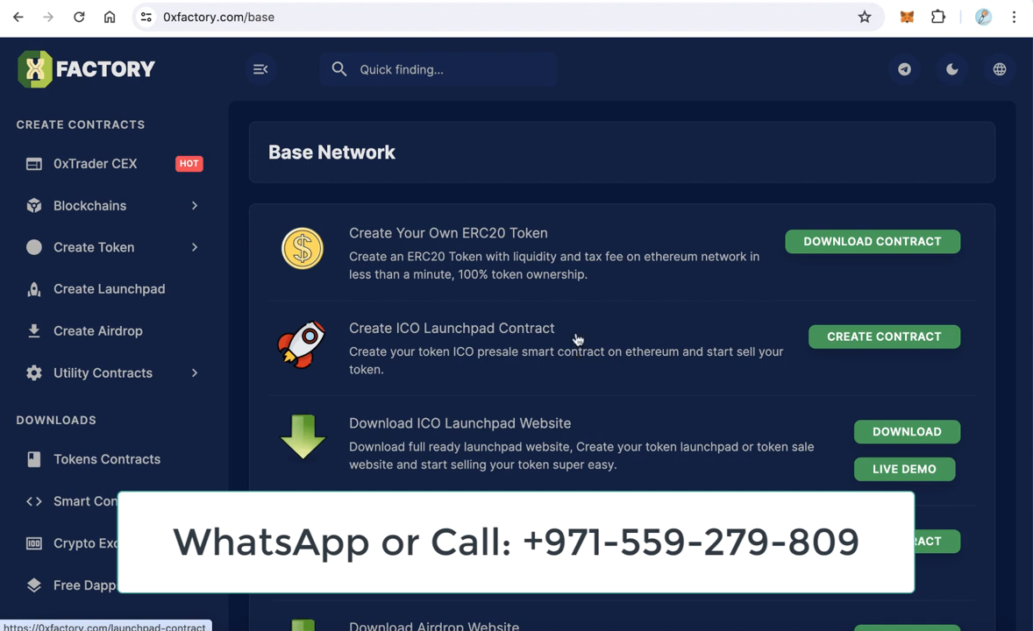
pyautogui.moveTo(407, 337)
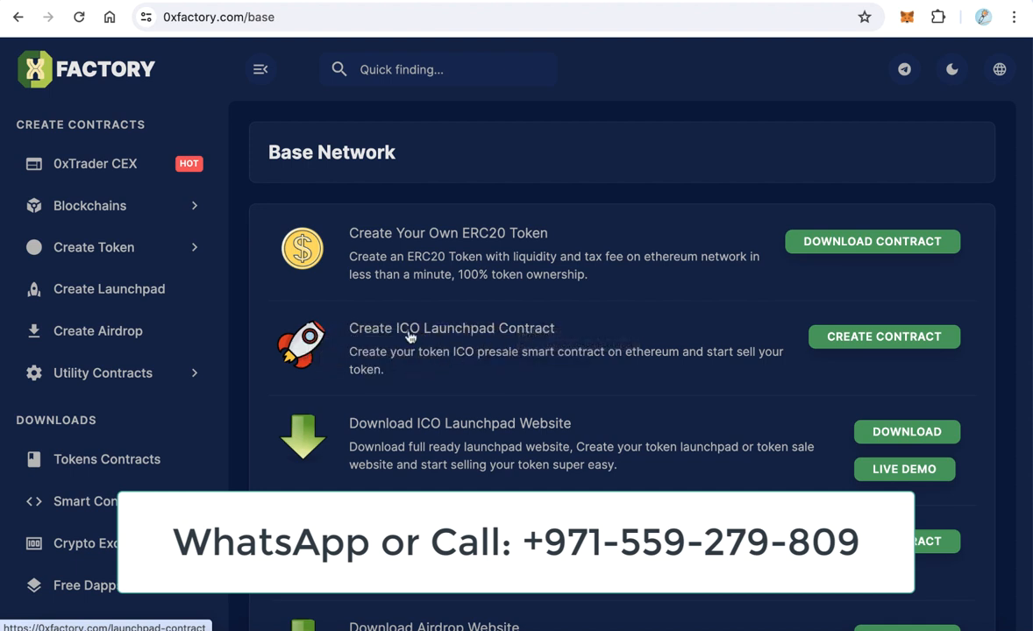
pyautogui.scroll(-3)
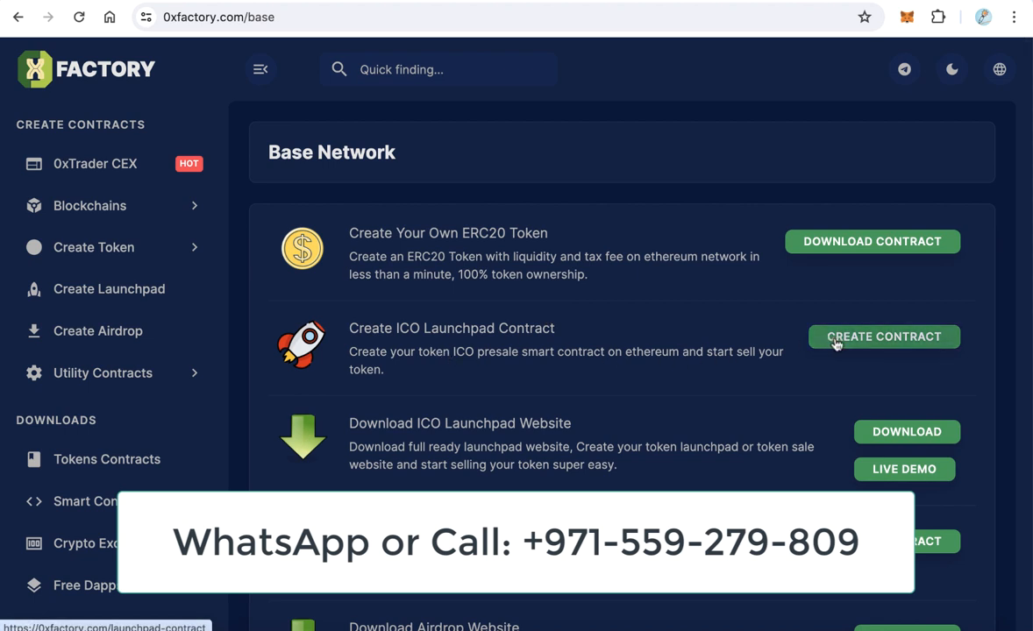
# Start creating an ICO launchpad contract, switch MetaMask to Base Network and copy the account address
pyautogui.click(884, 337)
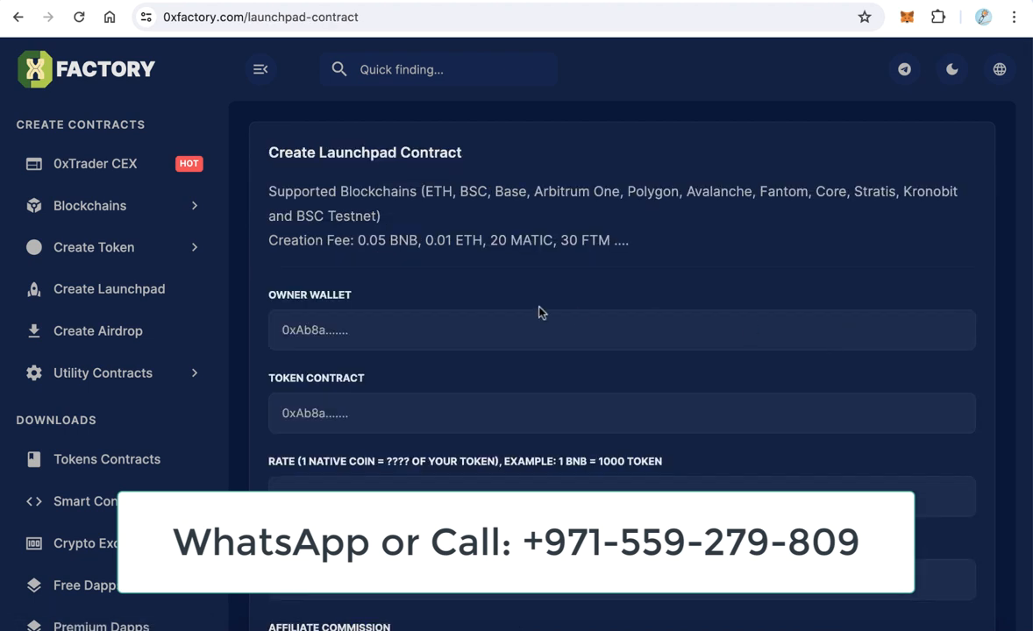
pyautogui.scroll(-3)
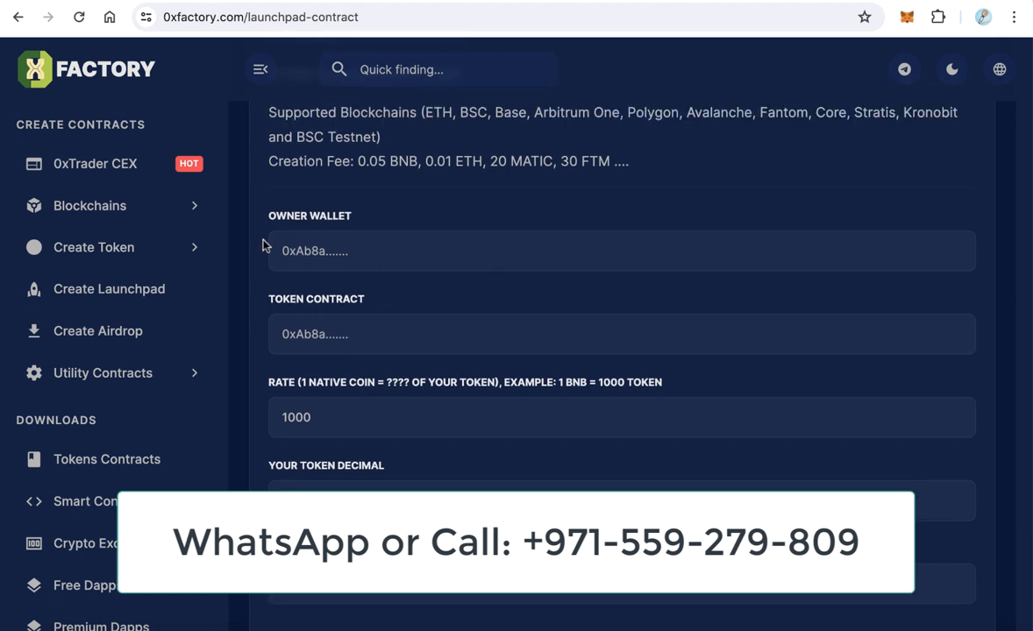
pyautogui.moveTo(807, 129)
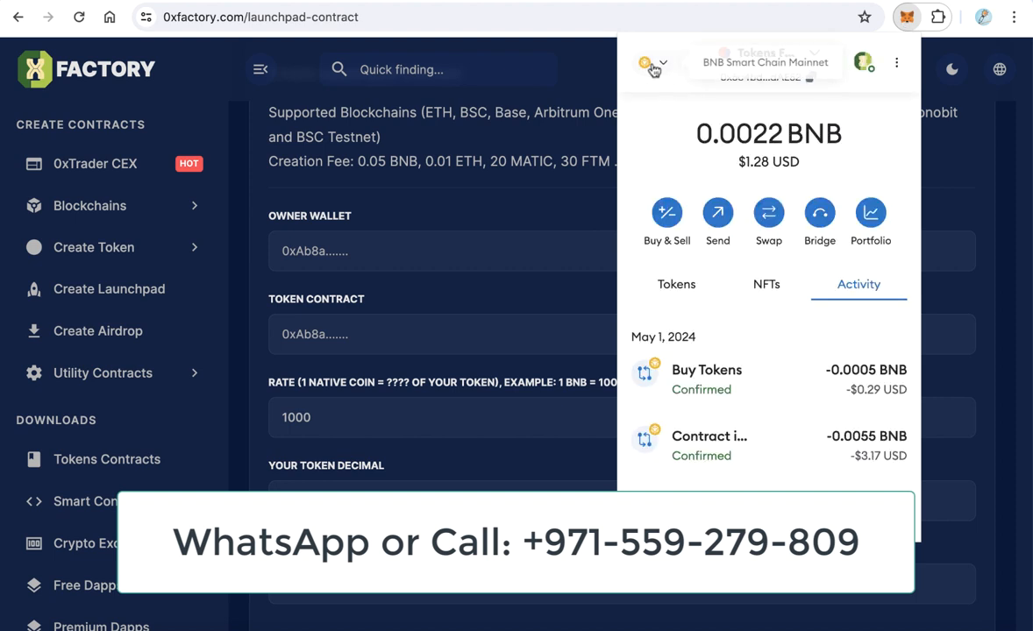
pyautogui.click(652, 63)
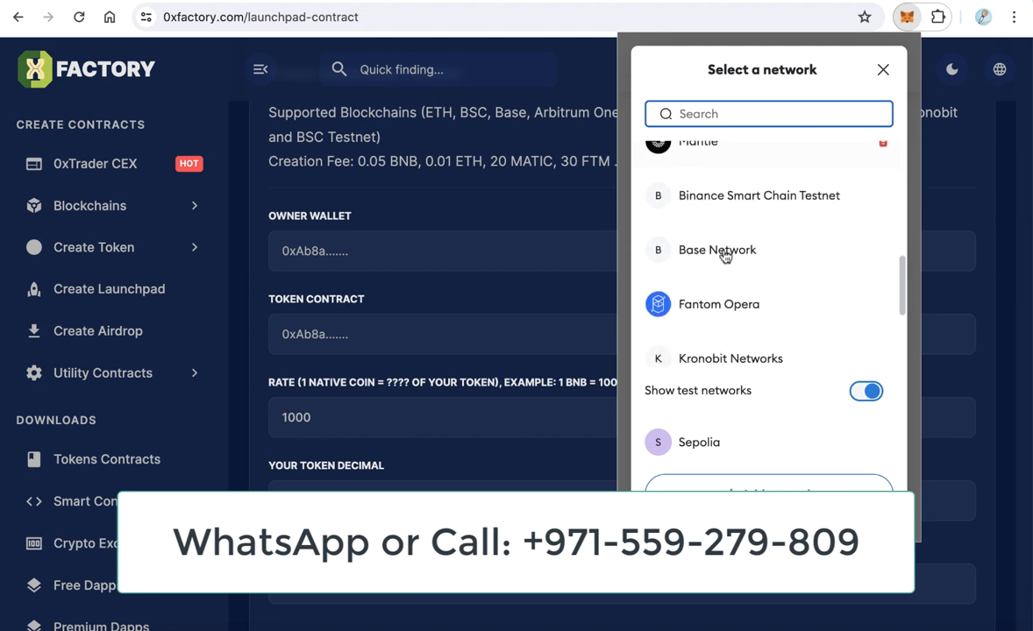
pyautogui.click(717, 249)
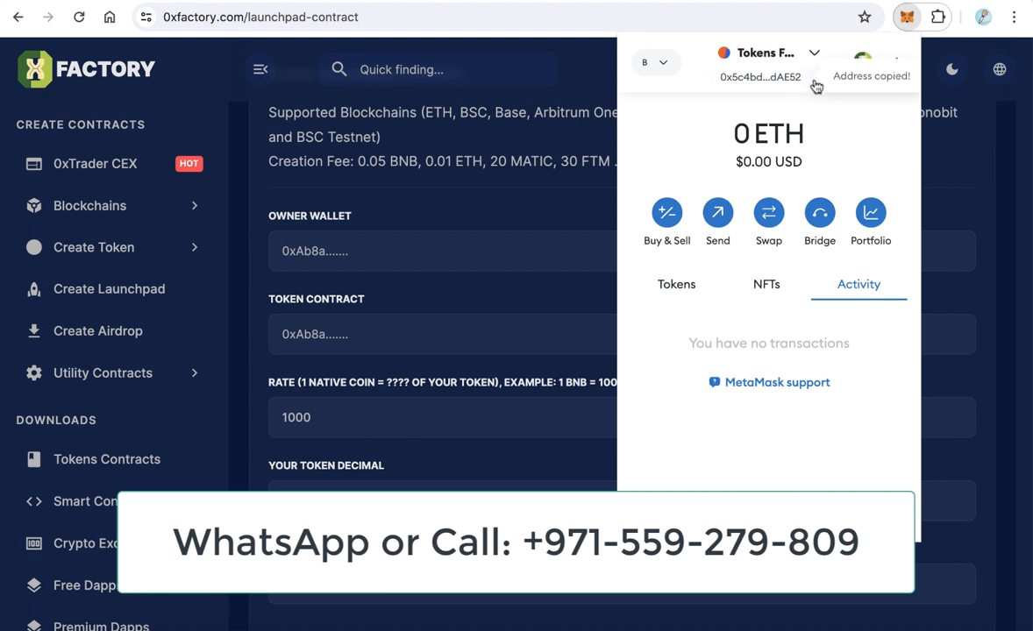
pyautogui.click(424, 258)
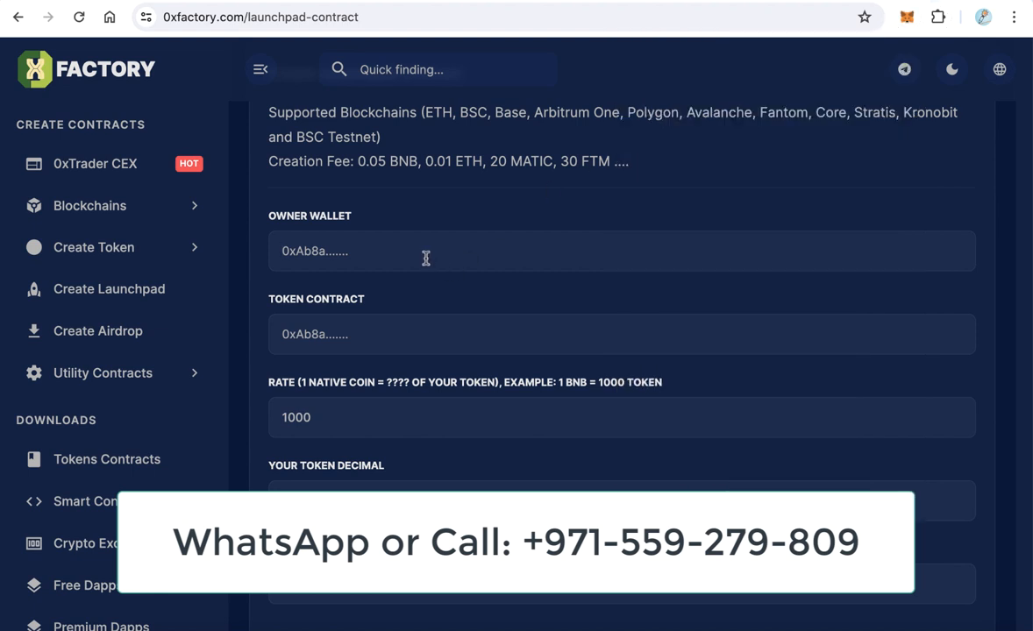
pyautogui.write('0x5c4bdD51EeC4952eA5Ae62A141564067ba7dAE52')
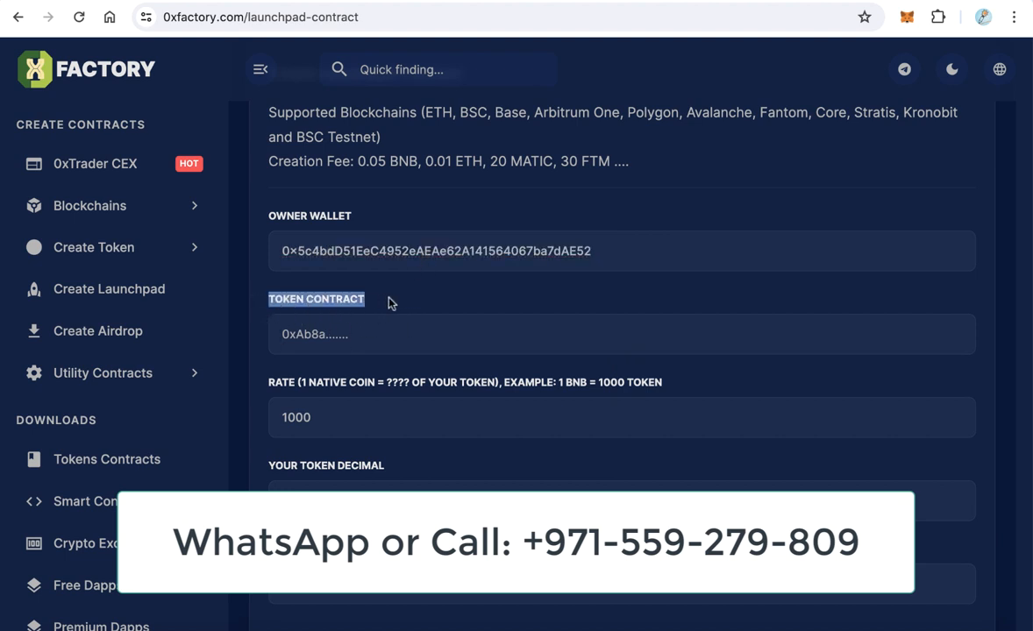
pyautogui.scroll(-3)
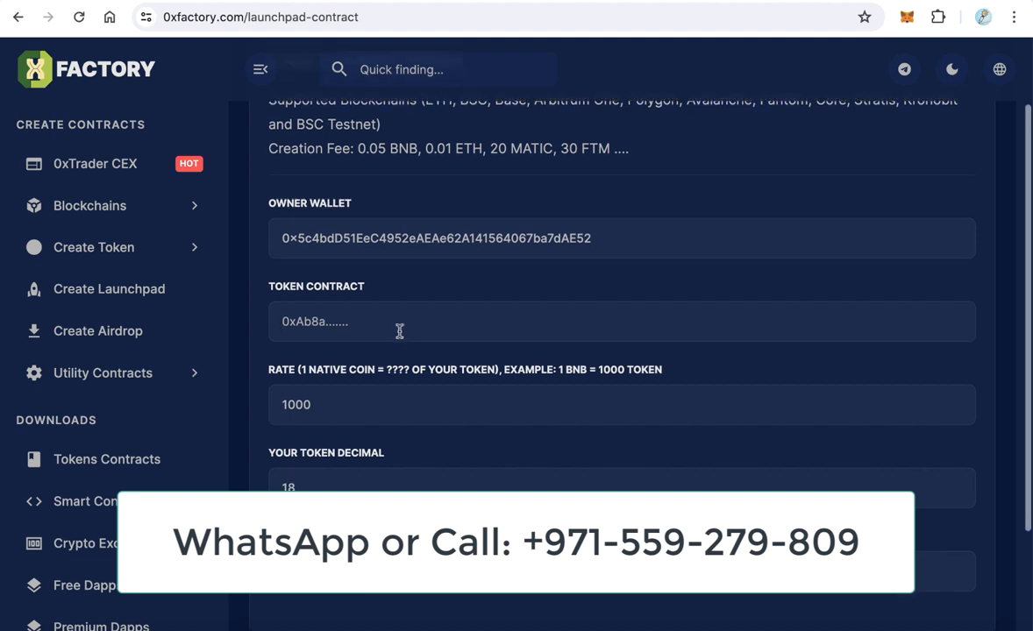
pyautogui.scroll(-3)
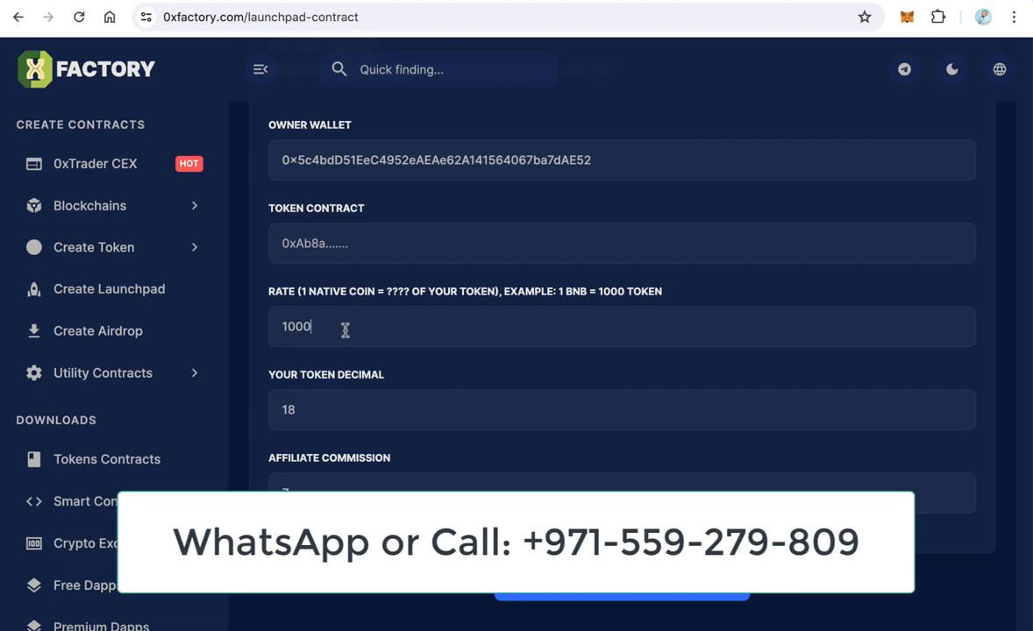
pyautogui.moveTo(382, 330)
pyautogui.write('0')
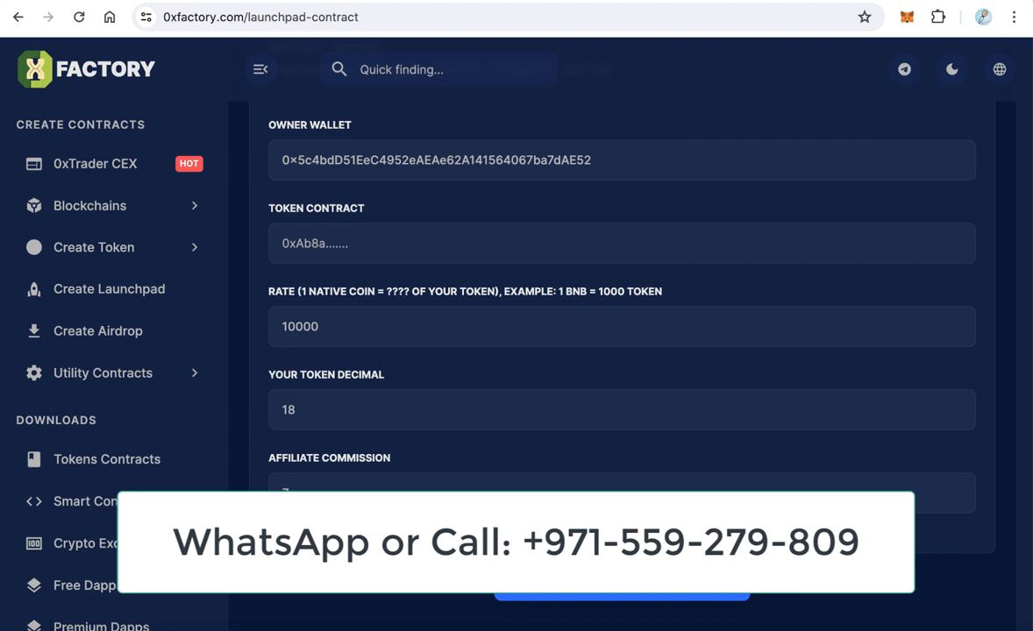
pyautogui.doubleClick(300, 326)
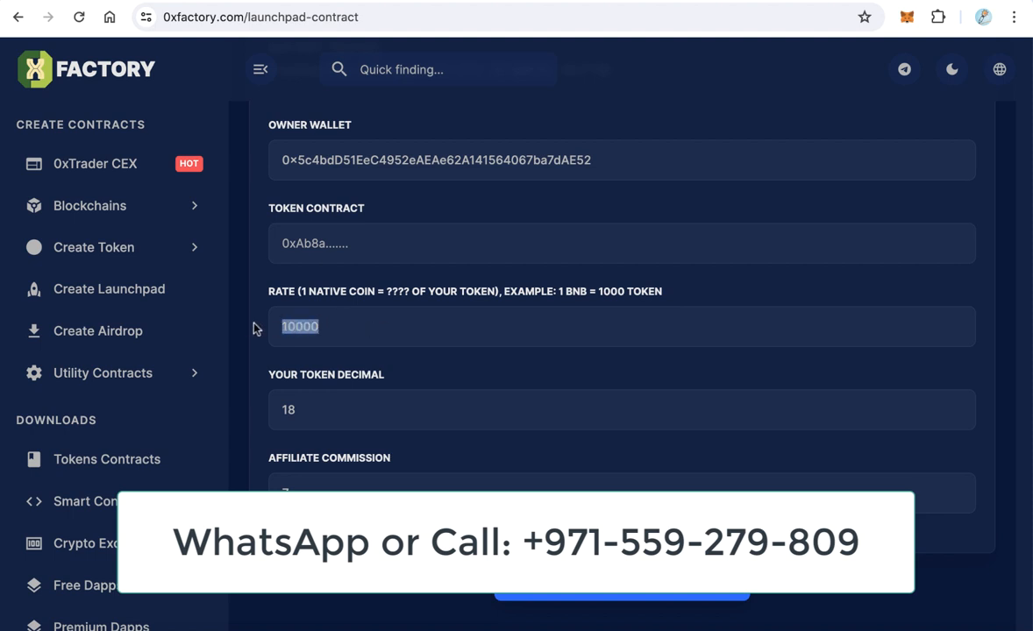
pyautogui.moveTo(417, 358)
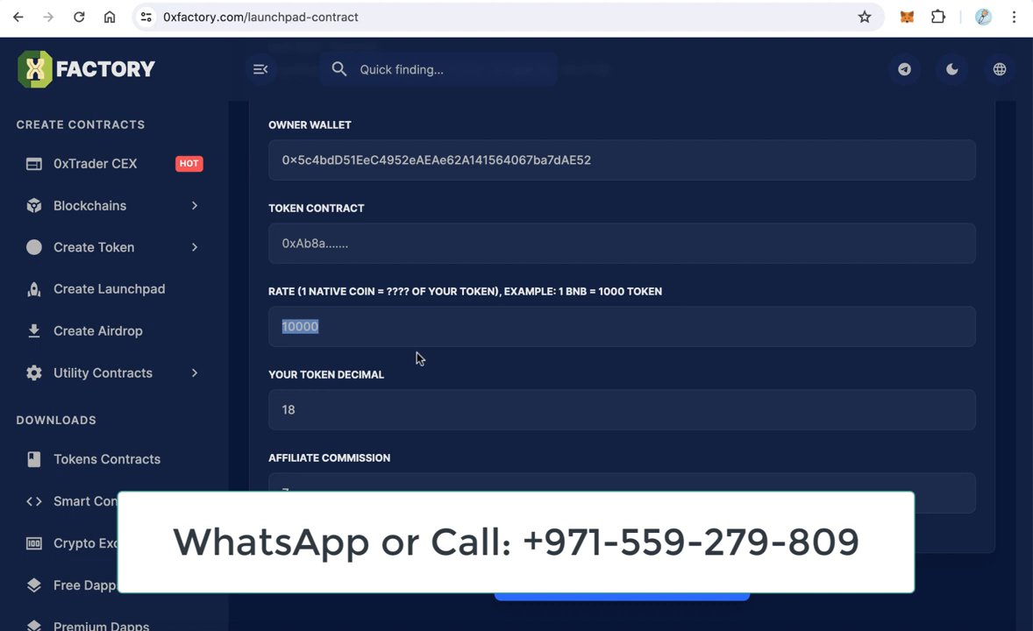
# Set the affiliate commission on the launchpad form to 5%
pyautogui.scroll(-3)
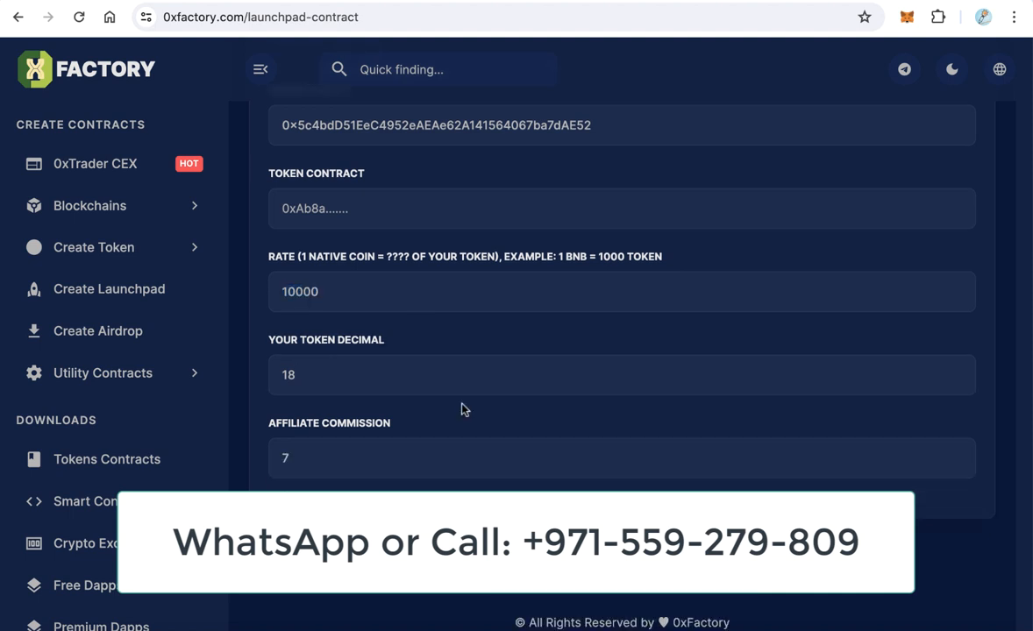
pyautogui.doubleClick(287, 375)
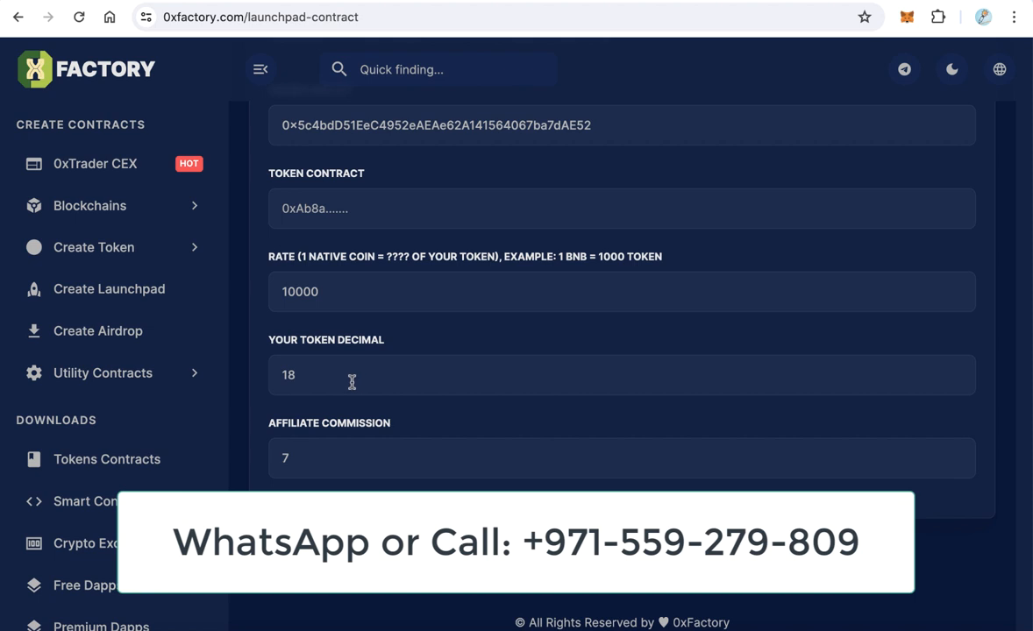
pyautogui.doubleClick(290, 375)
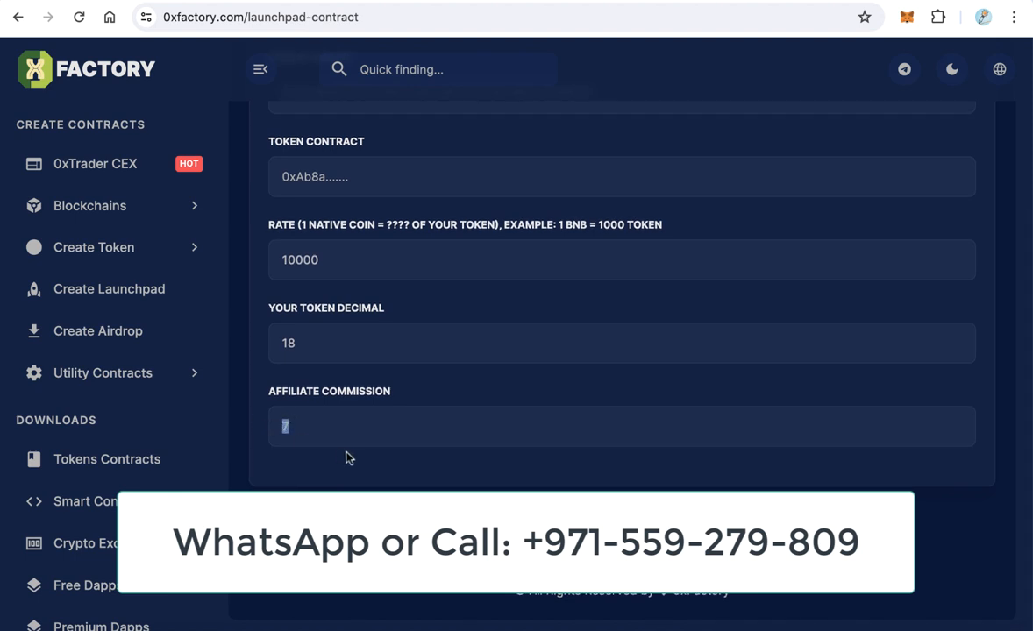
pyautogui.moveTo(252, 431)
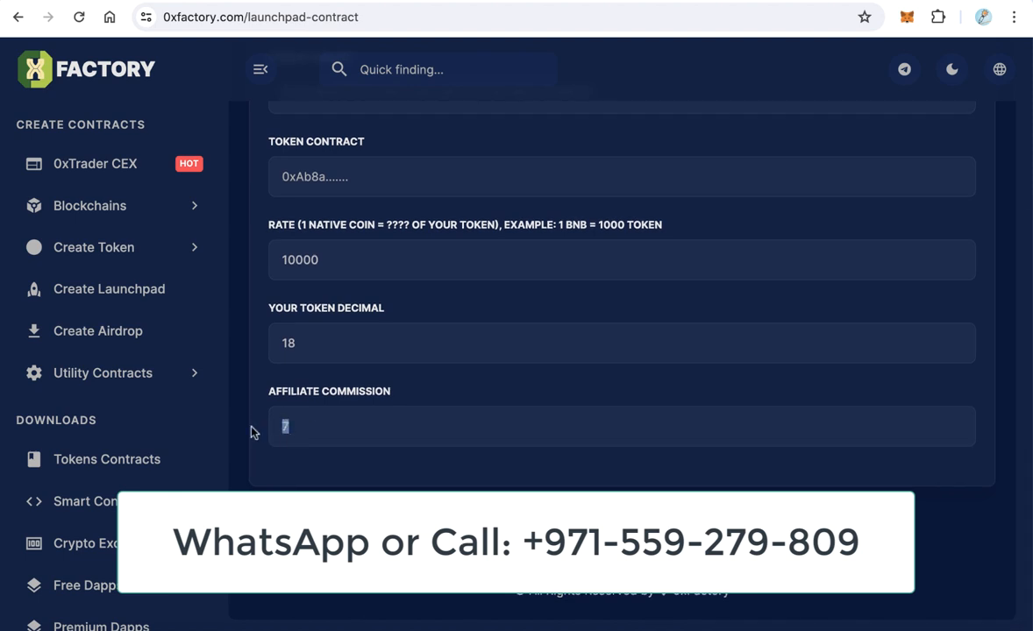
pyautogui.write('5')
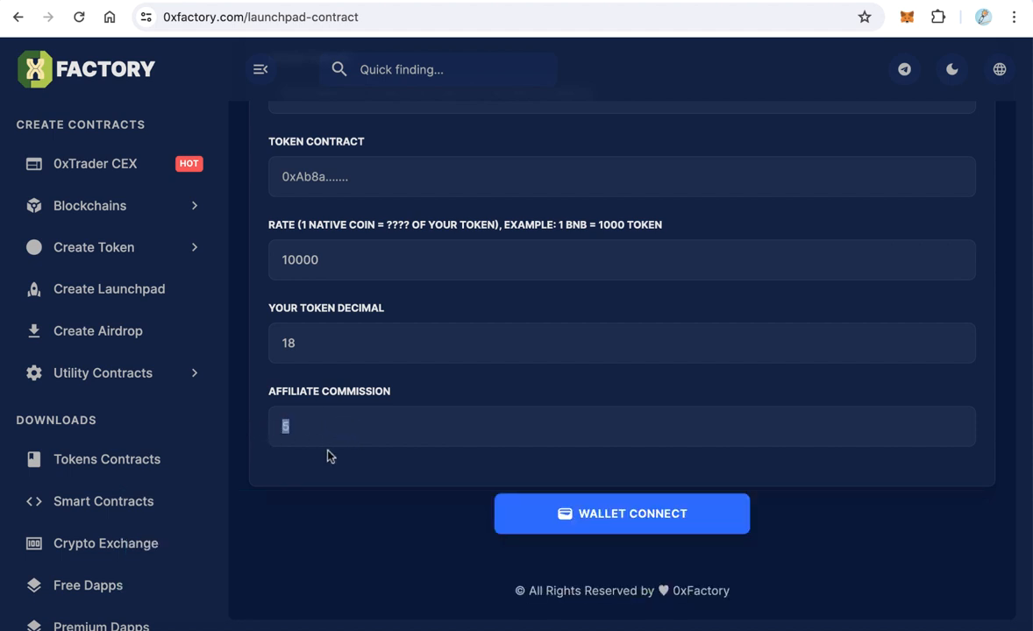
pyautogui.write('0')
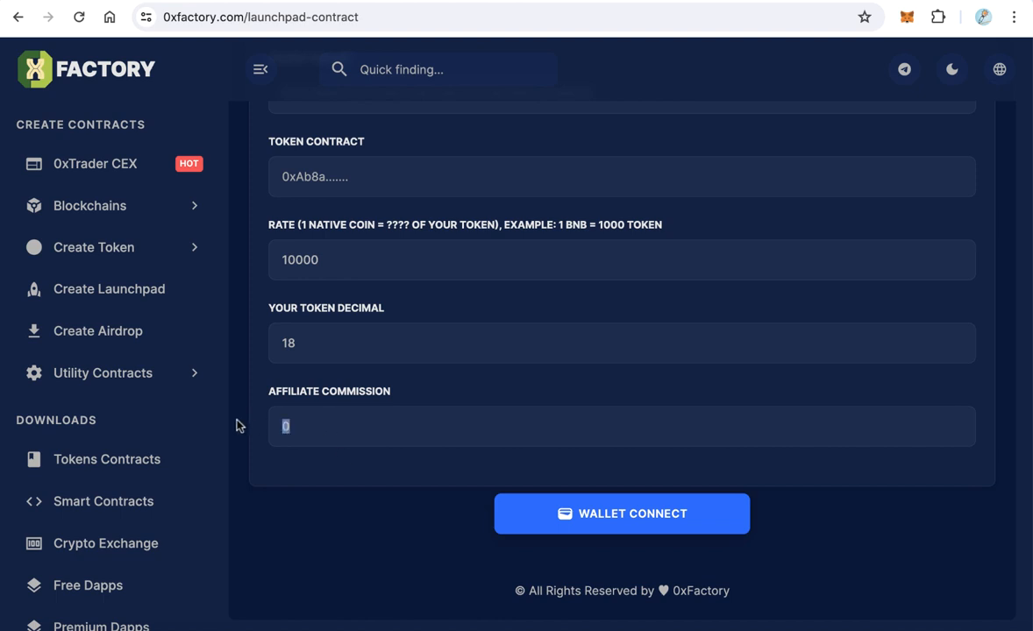
pyautogui.write('5')
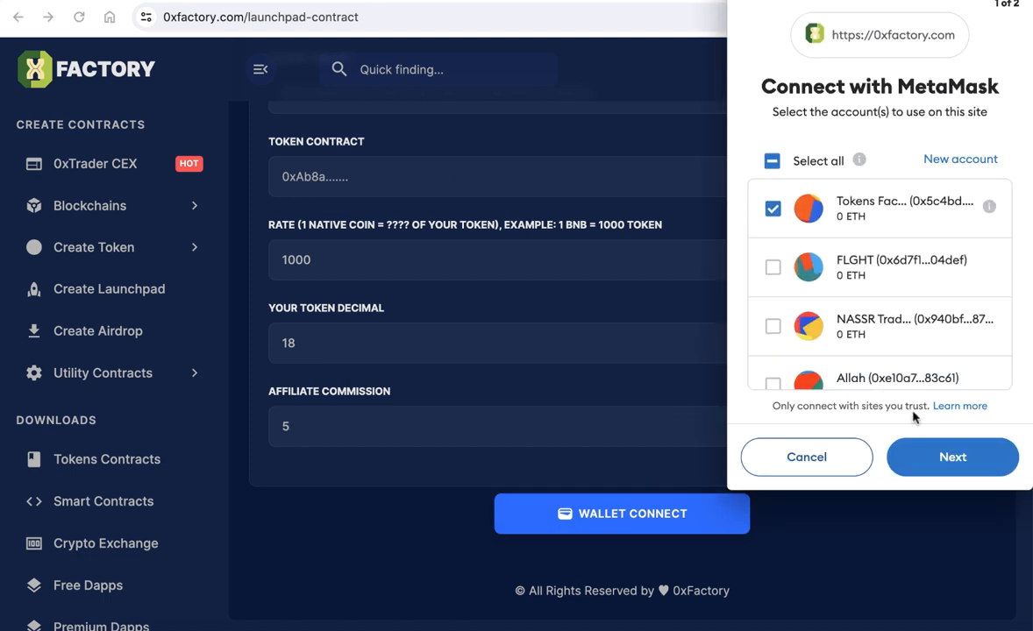
# Approve the MetaMask connection so the form shows the wallet owner address
pyautogui.click(952, 456)
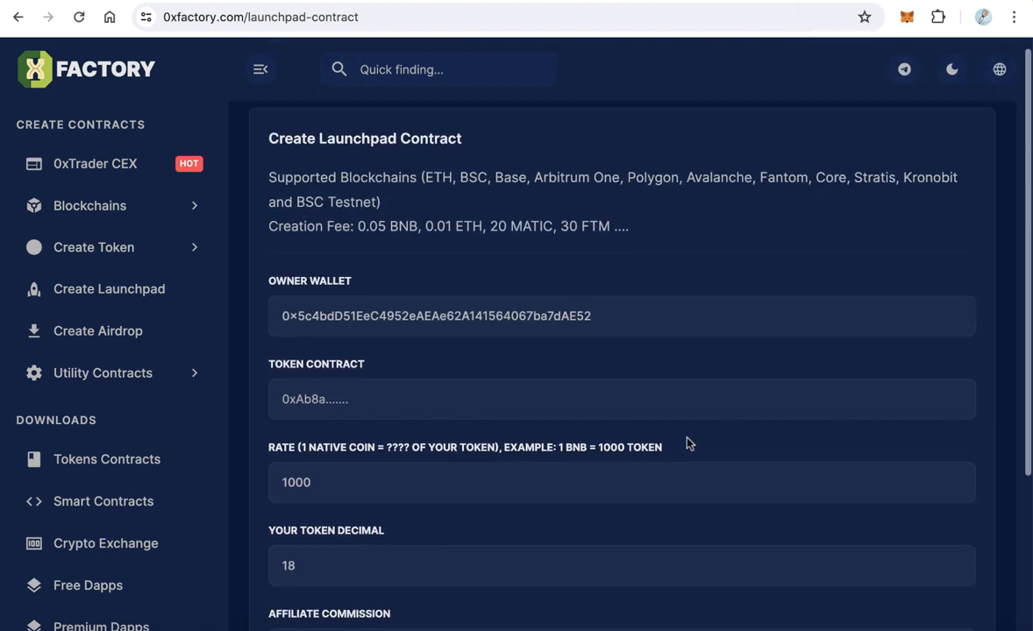
pyautogui.scroll(-3)
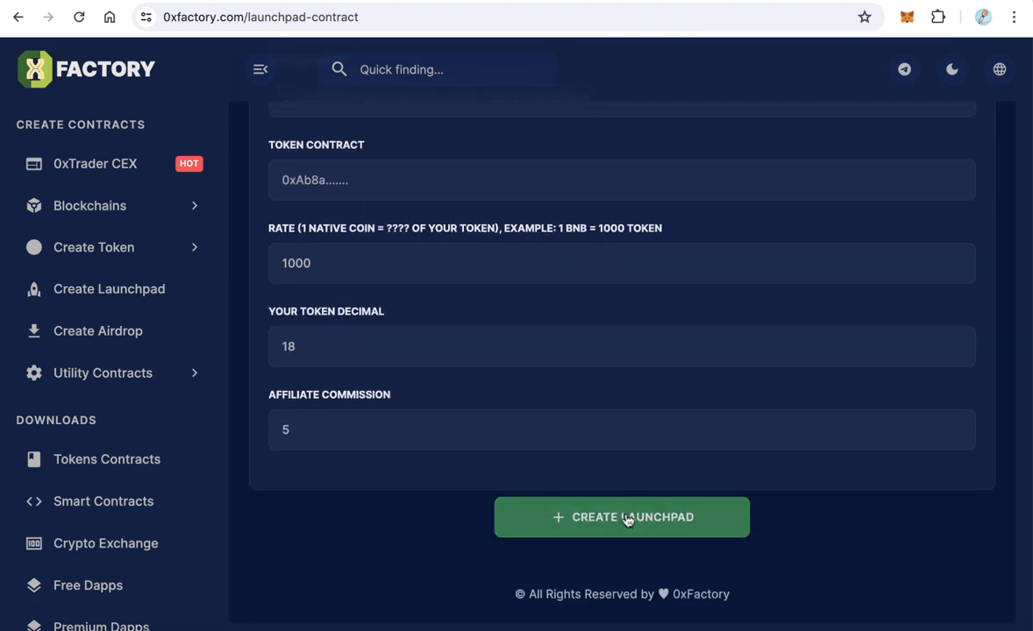
pyautogui.moveTo(673, 463)
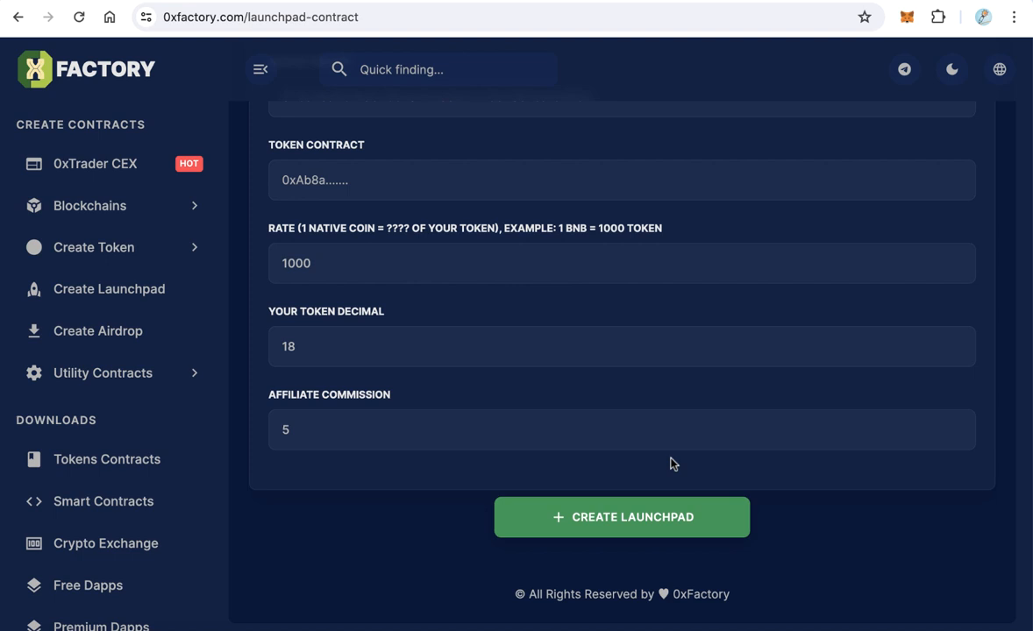
pyautogui.scroll(-3)
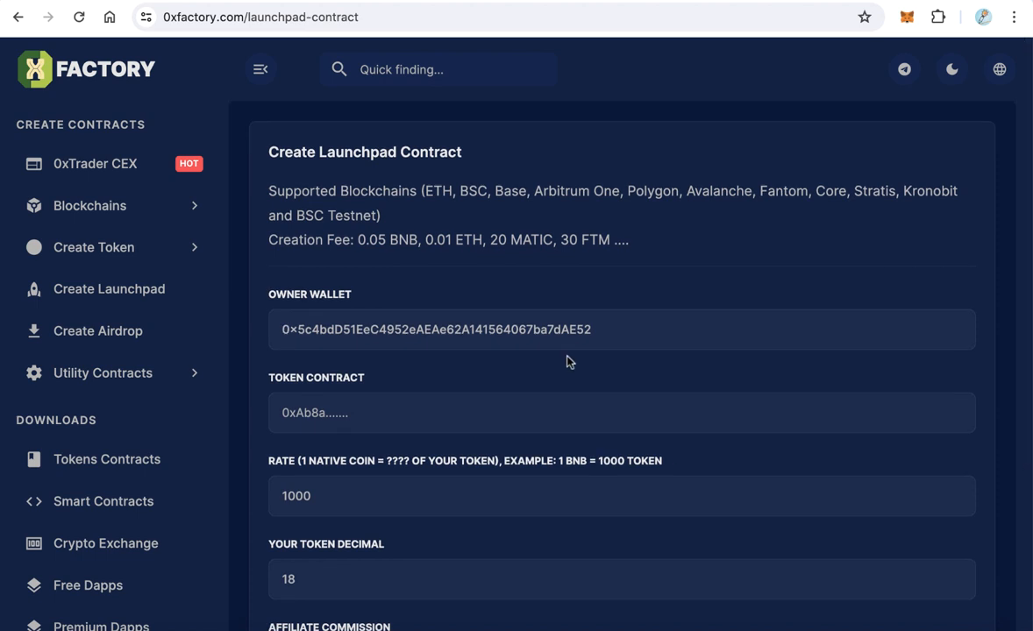
pyautogui.moveTo(280, 258)
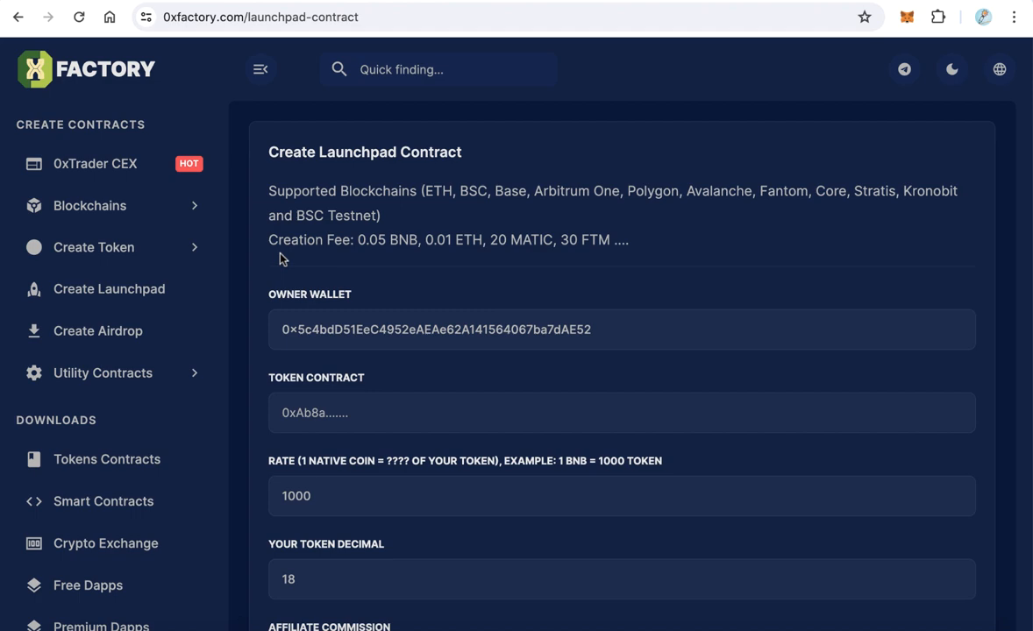
# Download the Base ICO launchpad website zip and unpack it into a Launchpad-Base folder
pyautogui.click(89, 205)
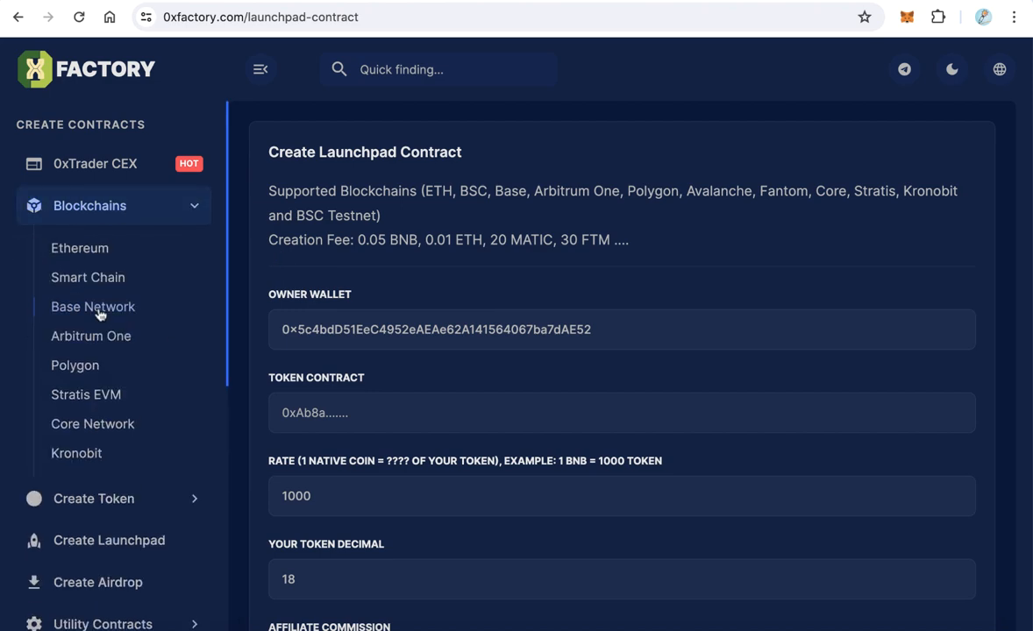
pyautogui.click(93, 305)
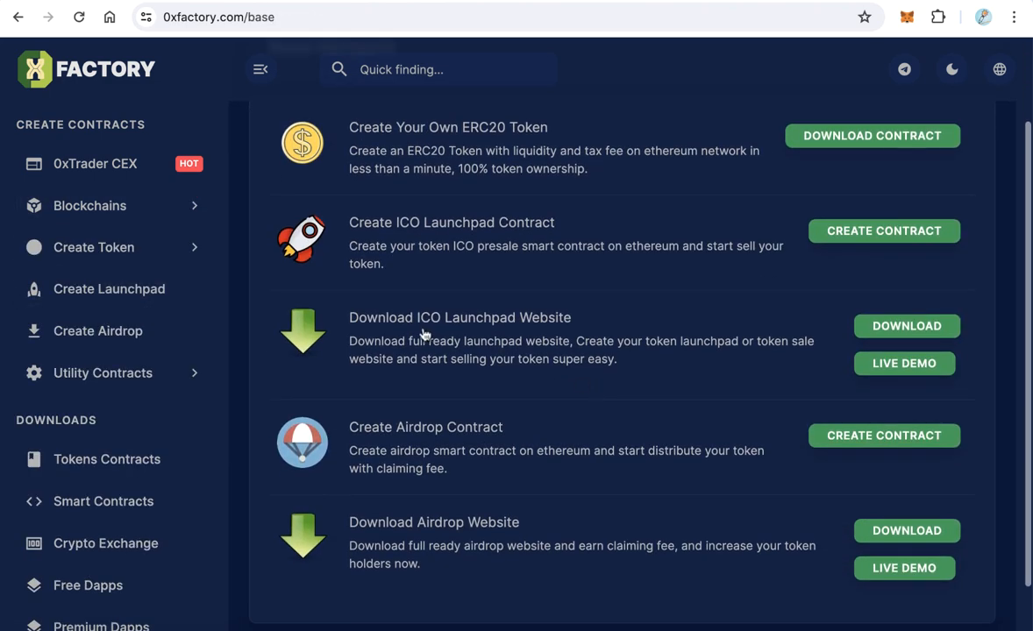
pyautogui.moveTo(500, 328)
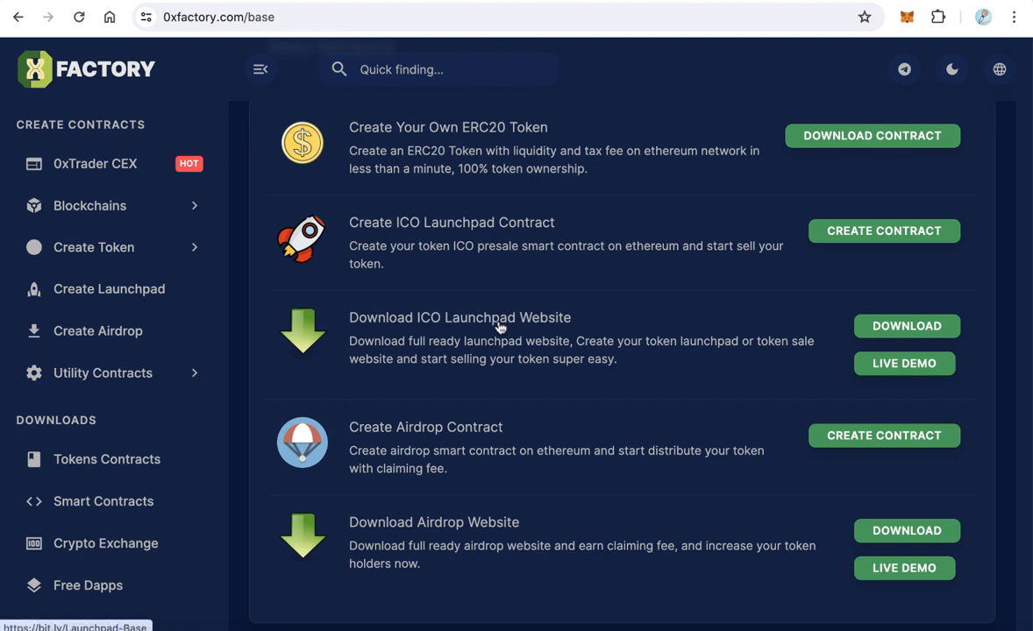
pyautogui.click(906, 326)
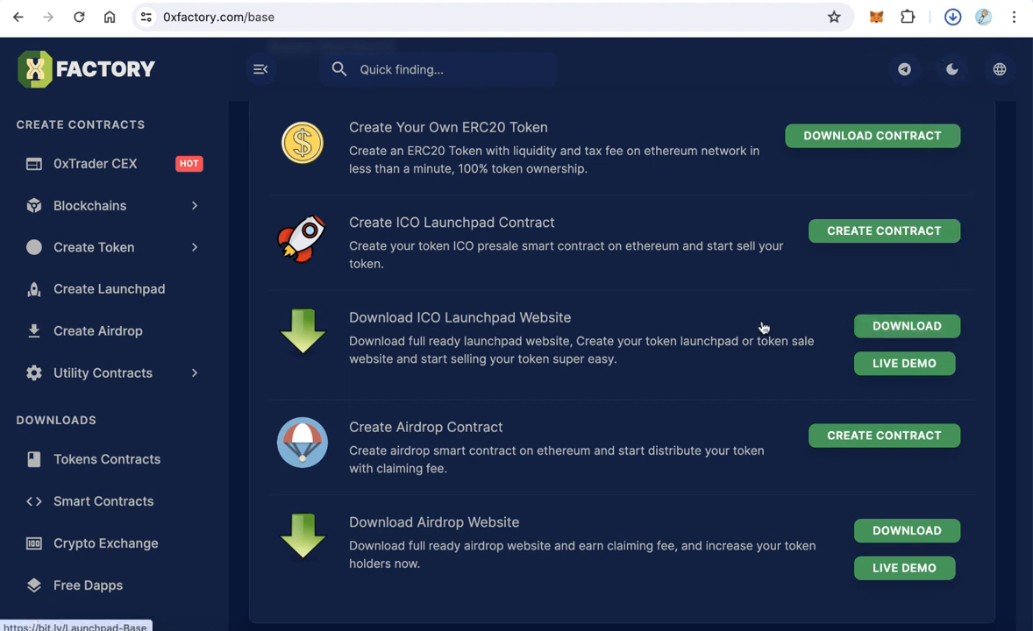
pyautogui.click(906, 324)
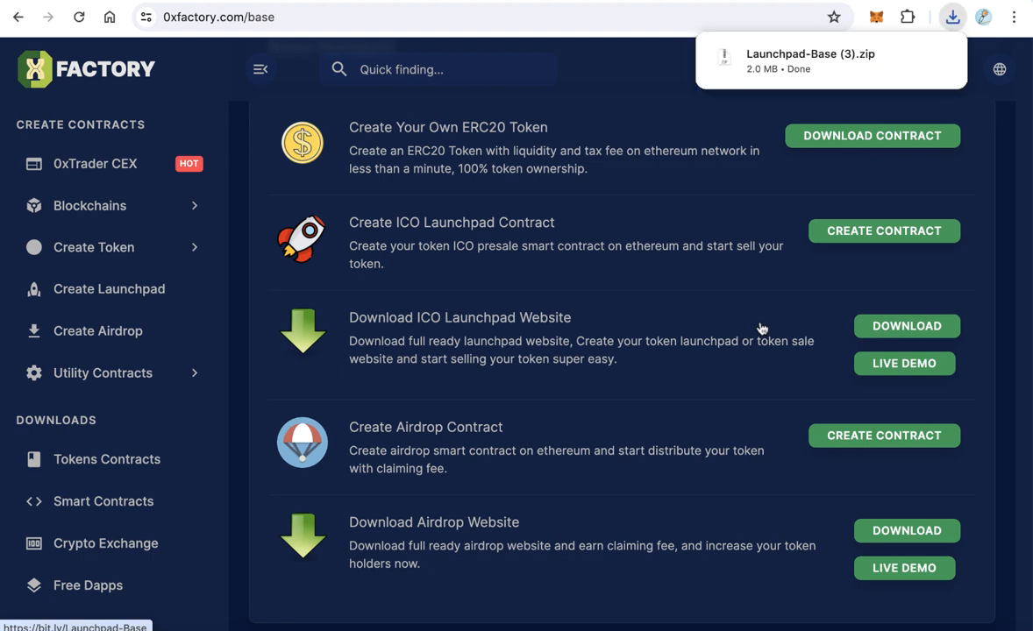
pyautogui.click(810, 60)
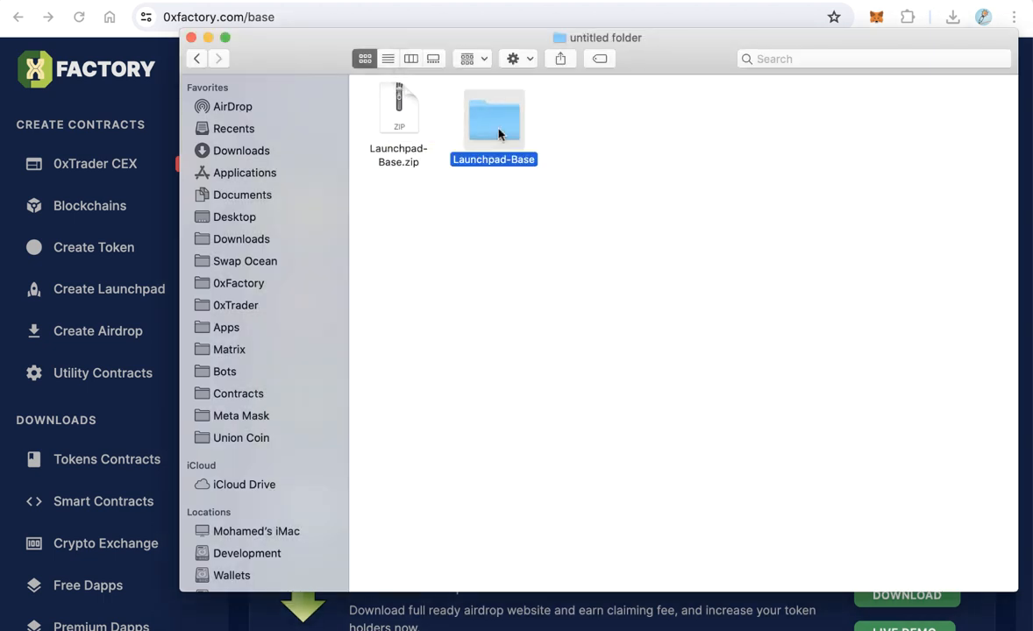
# Browse the Launchpad-Base folder's files and load data.json in Sublime Text
pyautogui.doubleClick(493, 119)
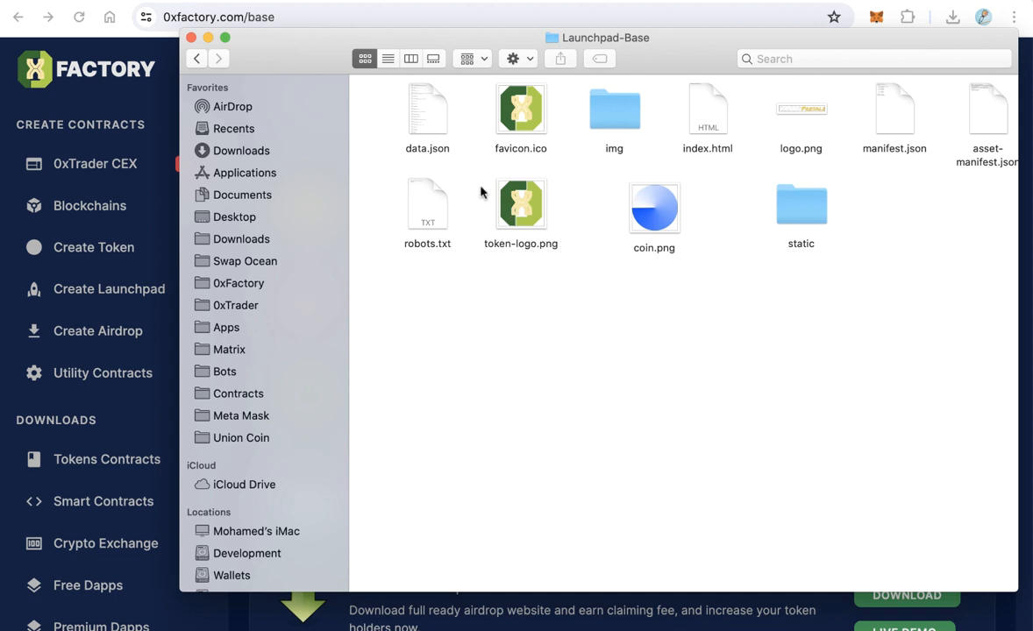
pyautogui.click(519, 203)
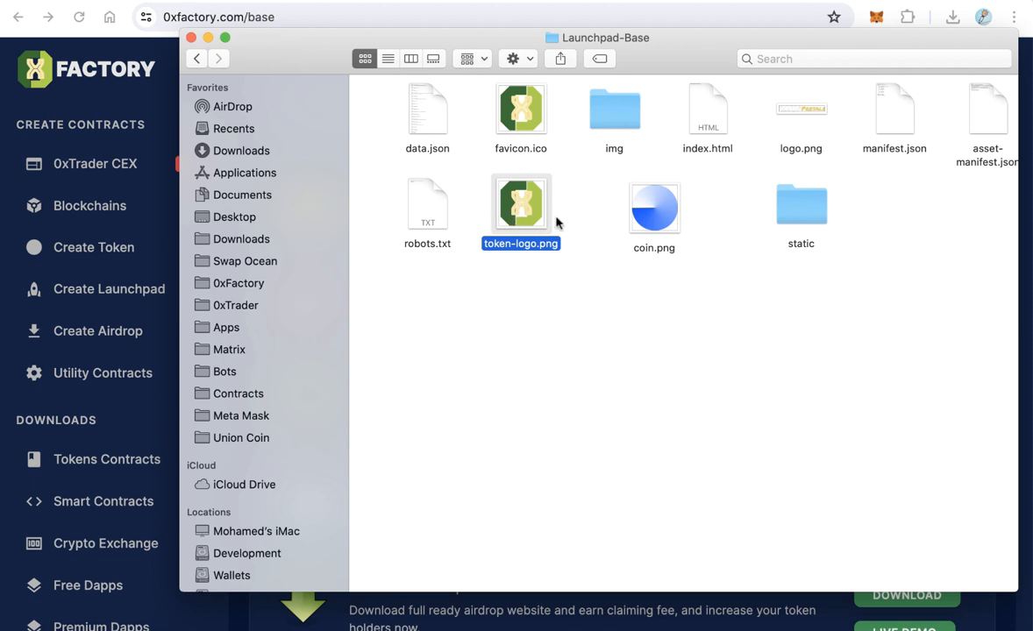
pyautogui.moveTo(549, 281)
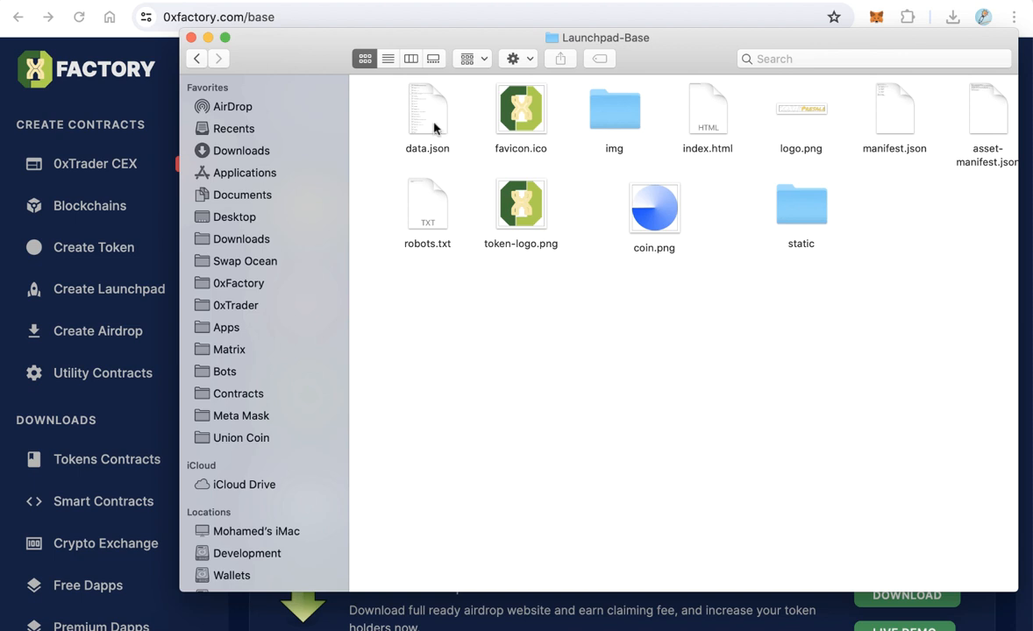
pyautogui.rightClick(428, 114)
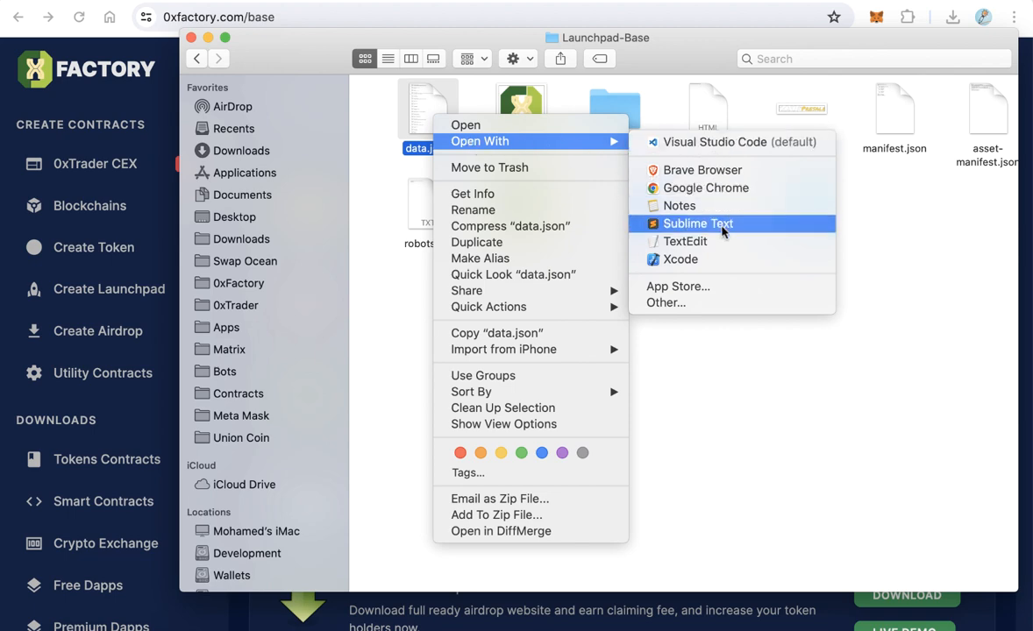
pyautogui.click(698, 223)
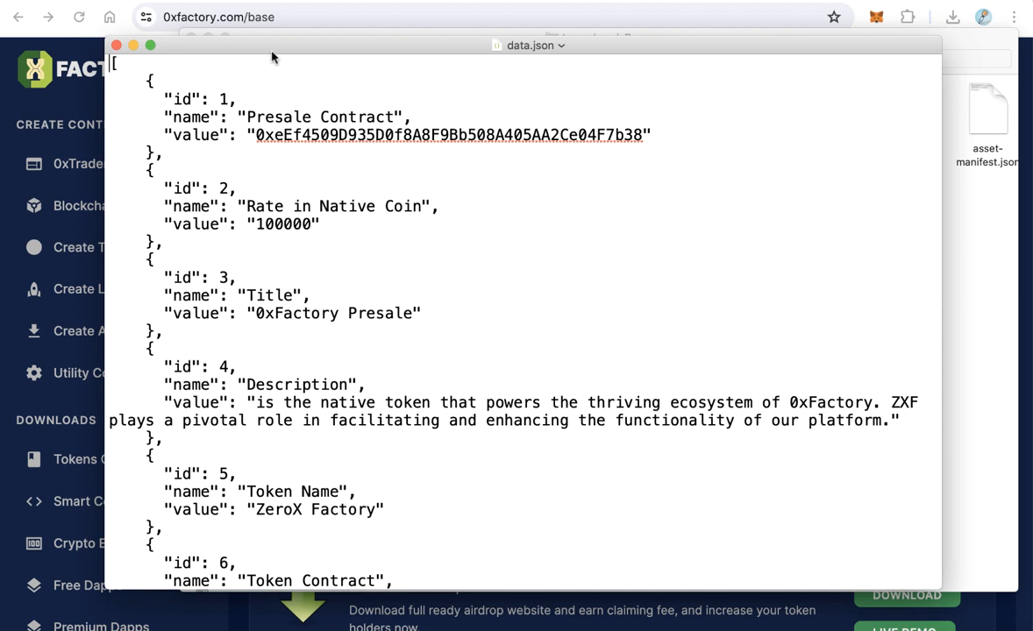
# Clear the old presale contract address value in data.json to enter a new one
pyautogui.doubleClick(449, 133)
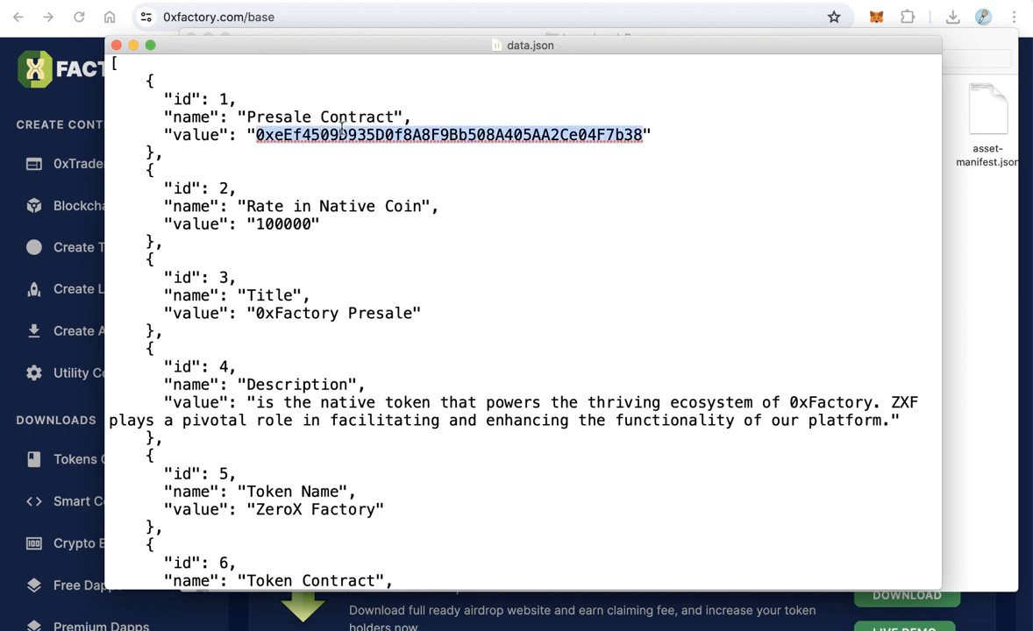
pyautogui.press('Delete')
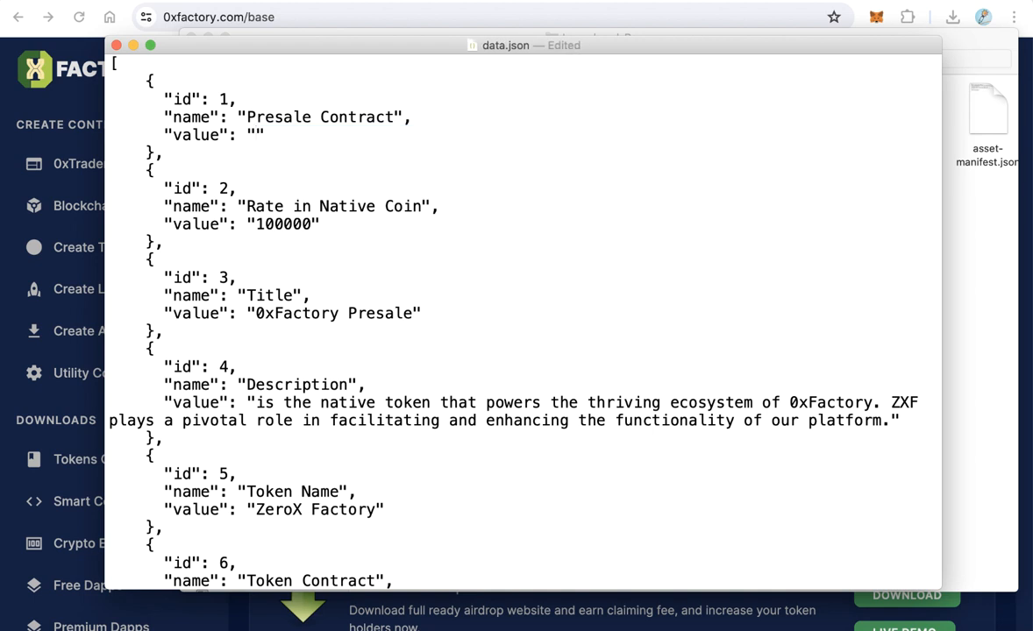
pyautogui.click(256, 133)
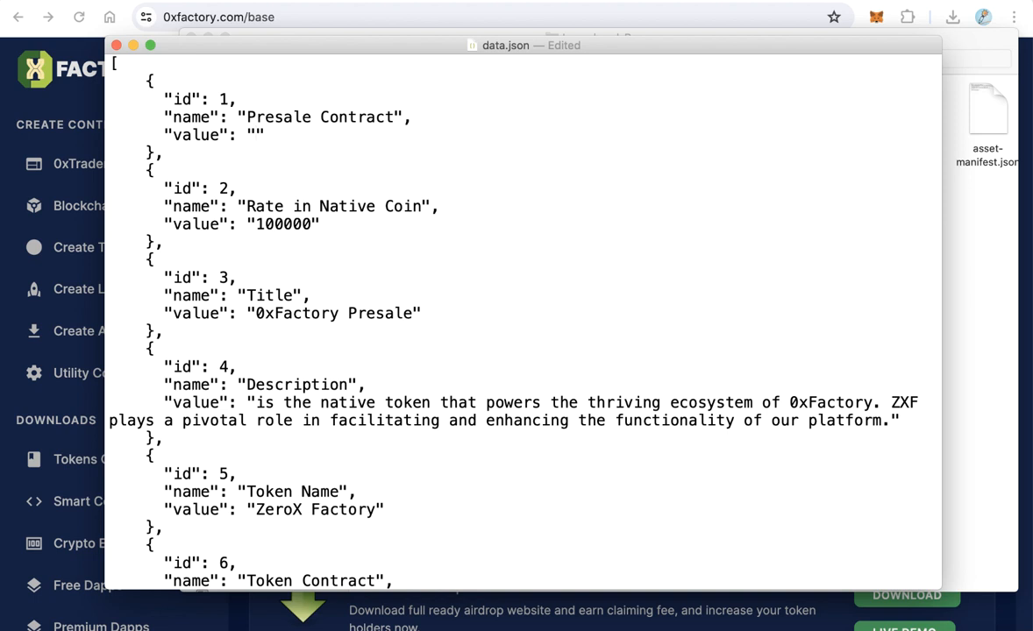
pyautogui.moveTo(252, 132)
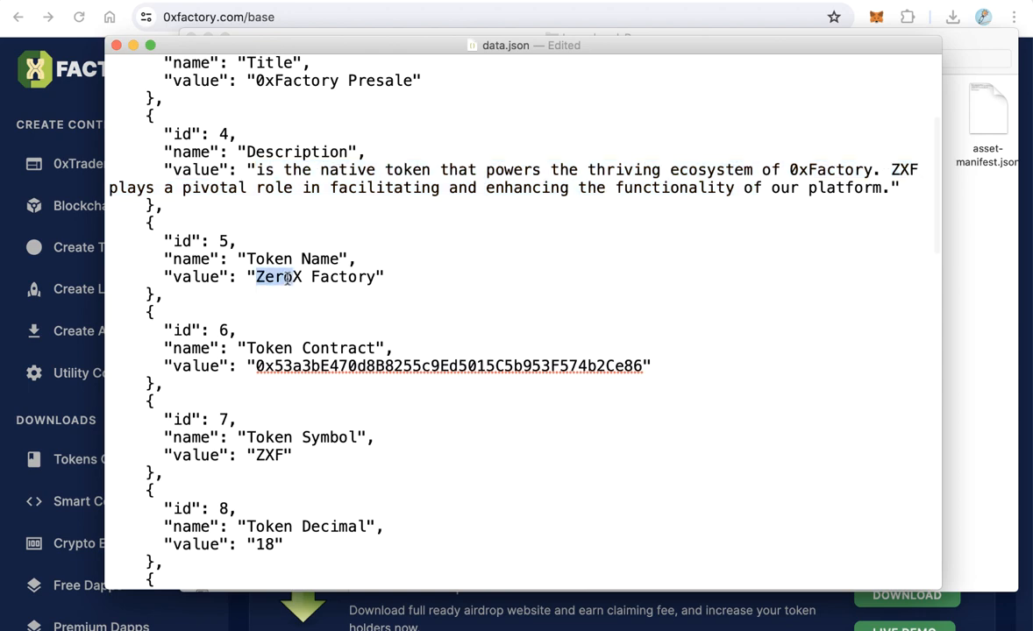
# Move down through the token name, symbol and supply fields toward the Rate in Native Coin value
pyautogui.scroll(-3)
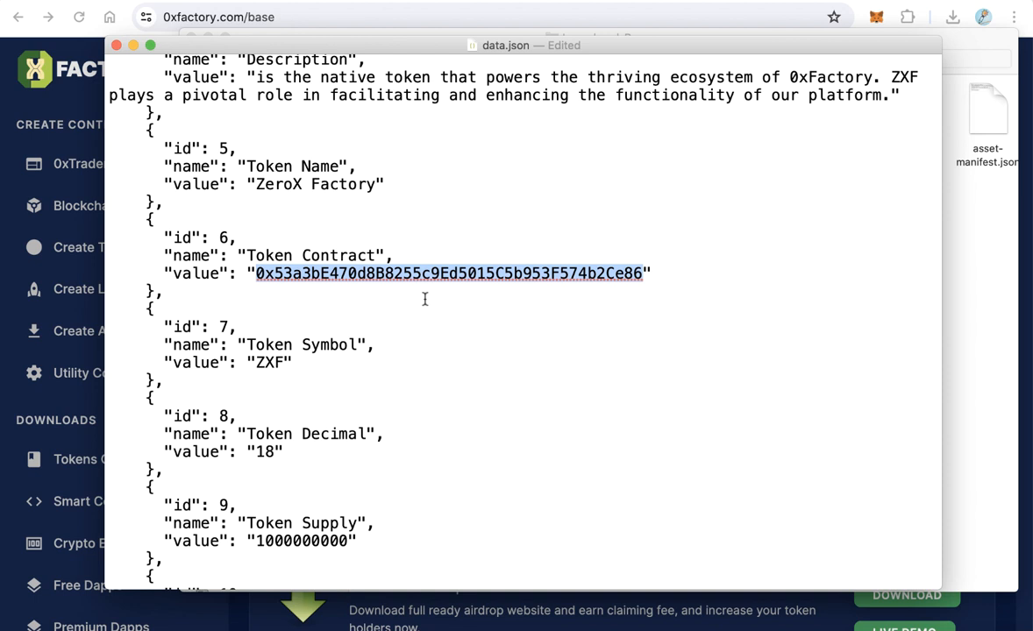
pyautogui.scroll(-3)
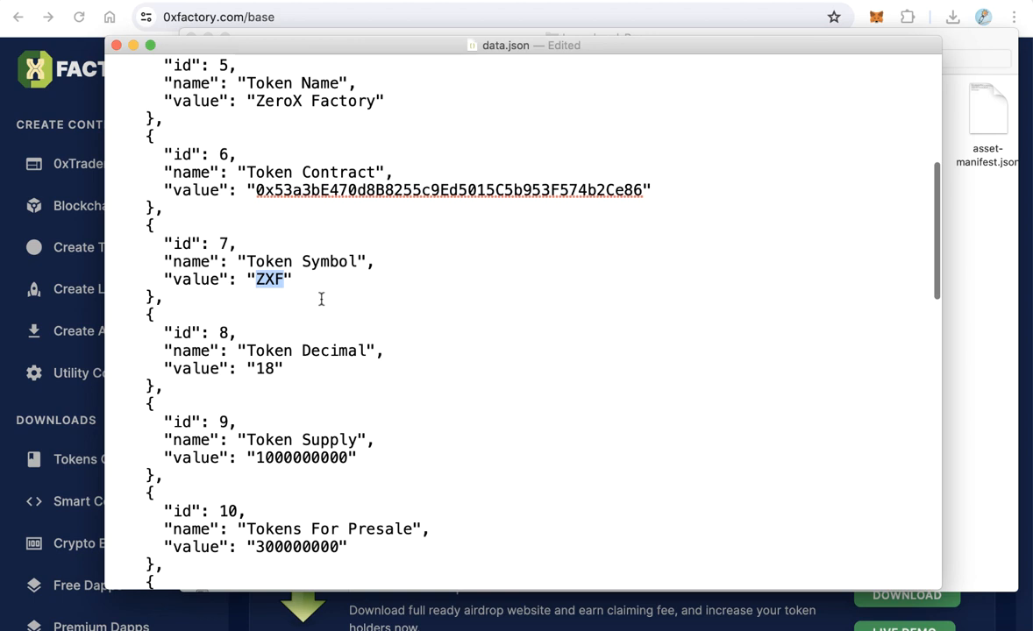
pyautogui.scroll(-3)
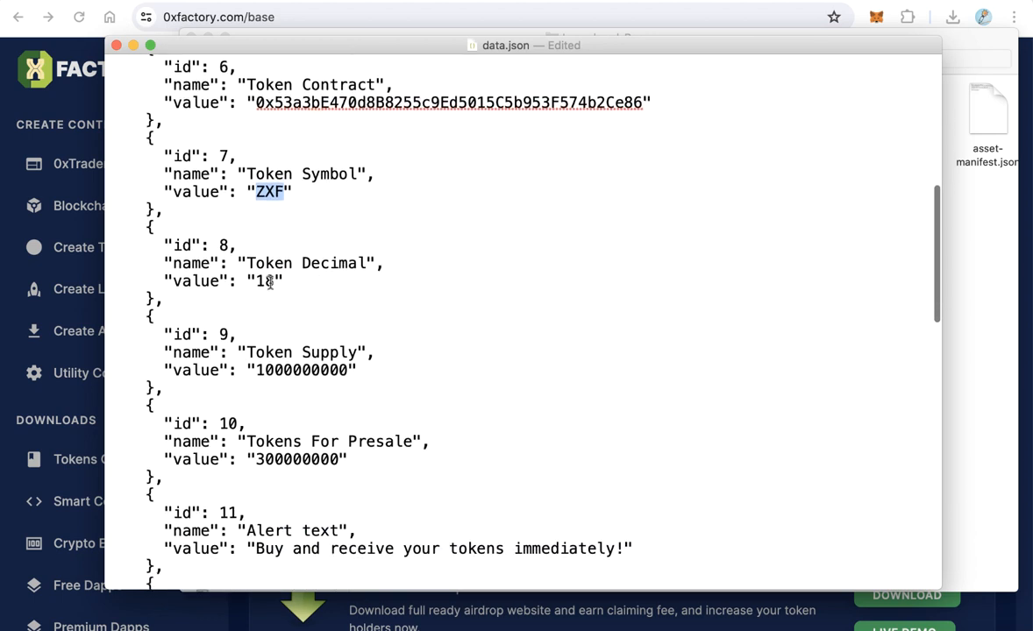
pyautogui.scroll(-3)
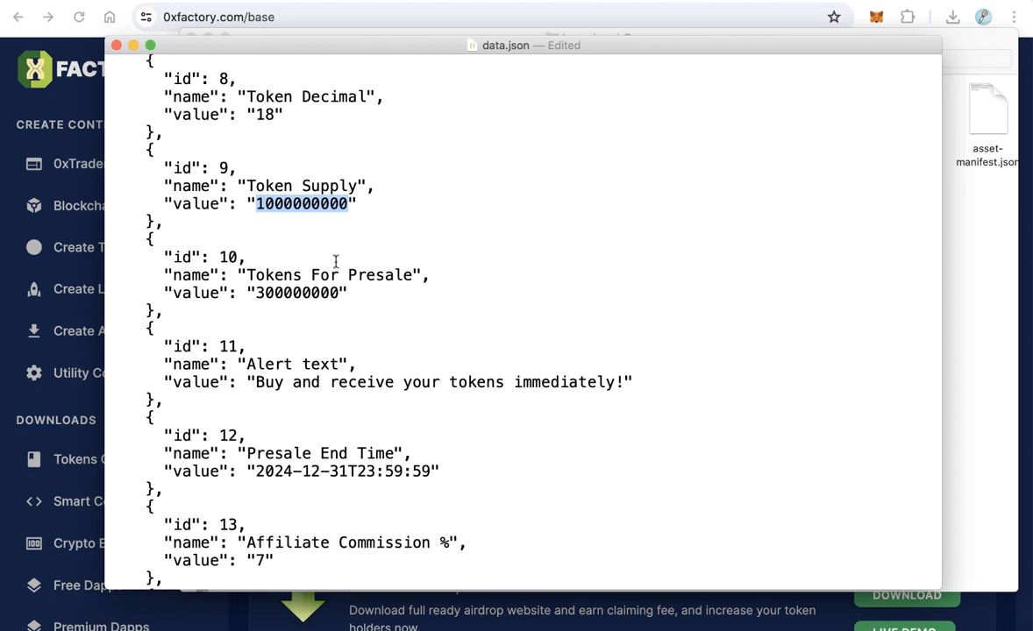
pyautogui.doubleClick(296, 293)
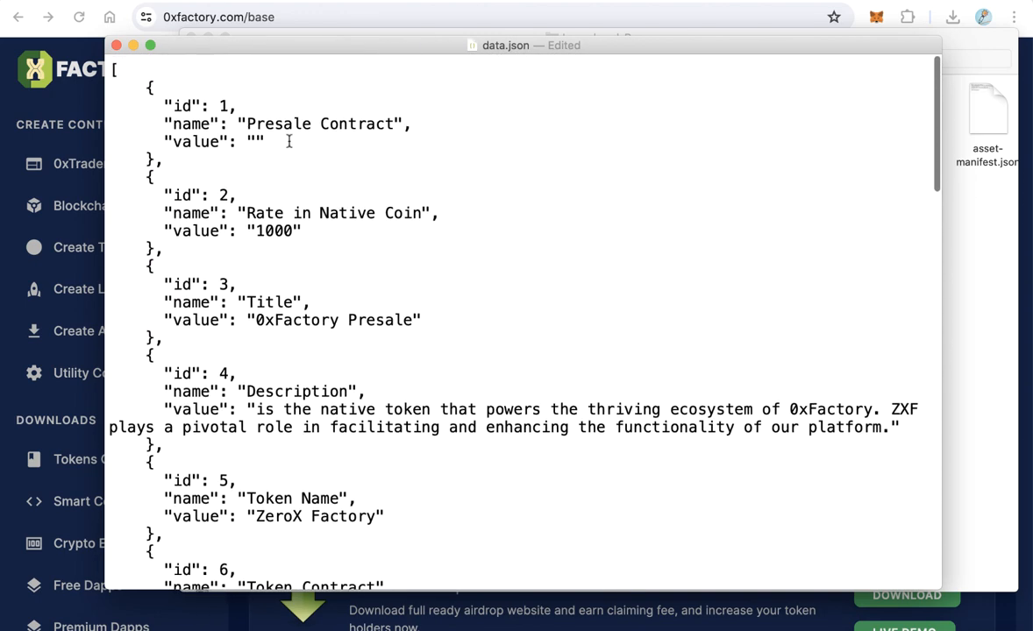
pyautogui.scroll(-3)
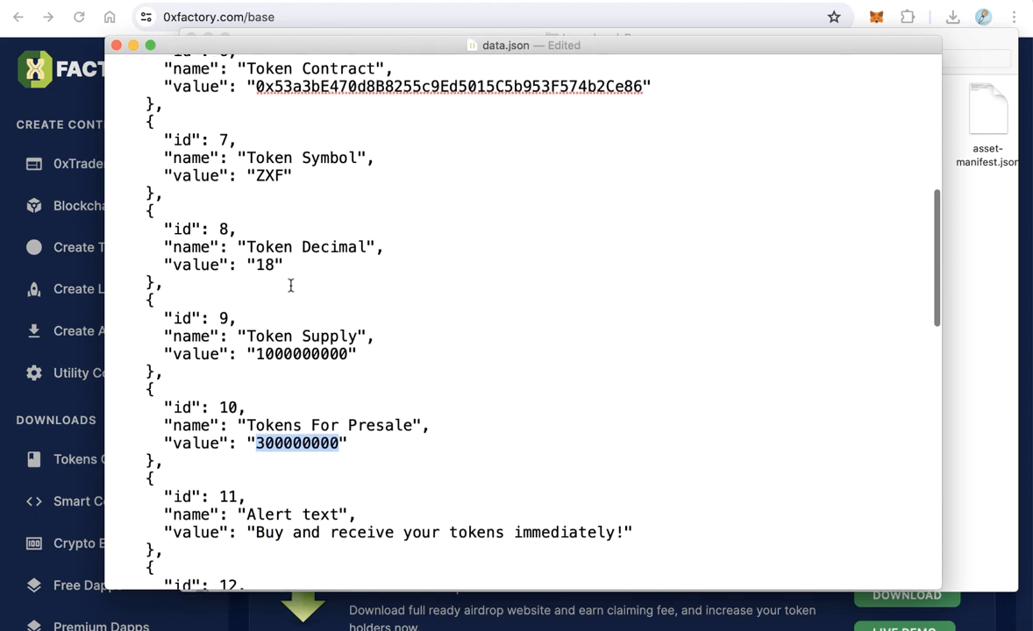
pyautogui.scroll(-3)
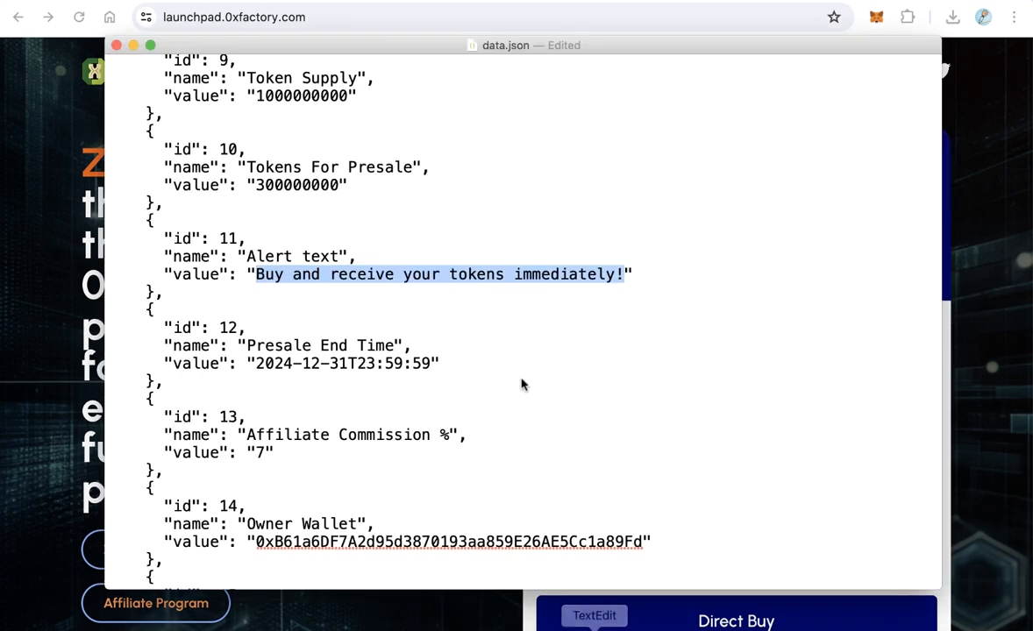
pyautogui.scroll(-3)
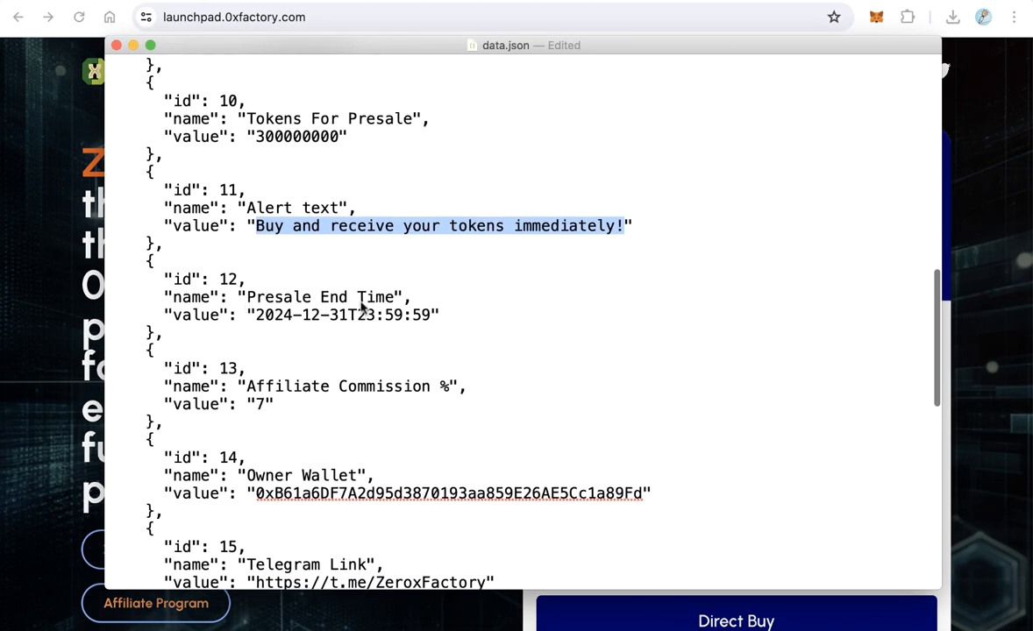
pyautogui.moveTo(978, 263)
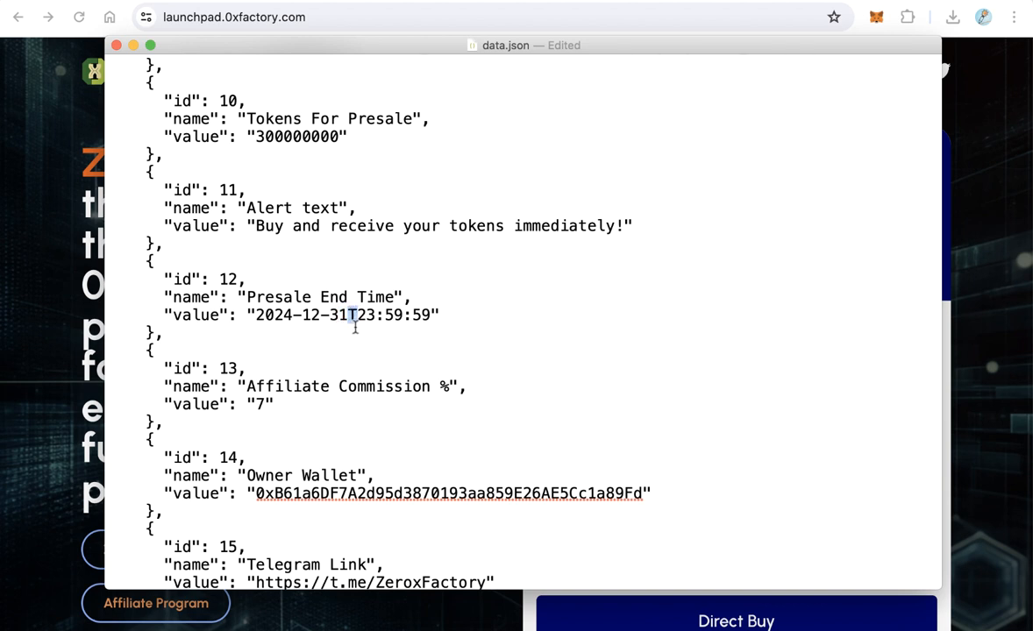
pyautogui.doubleClick(366, 315)
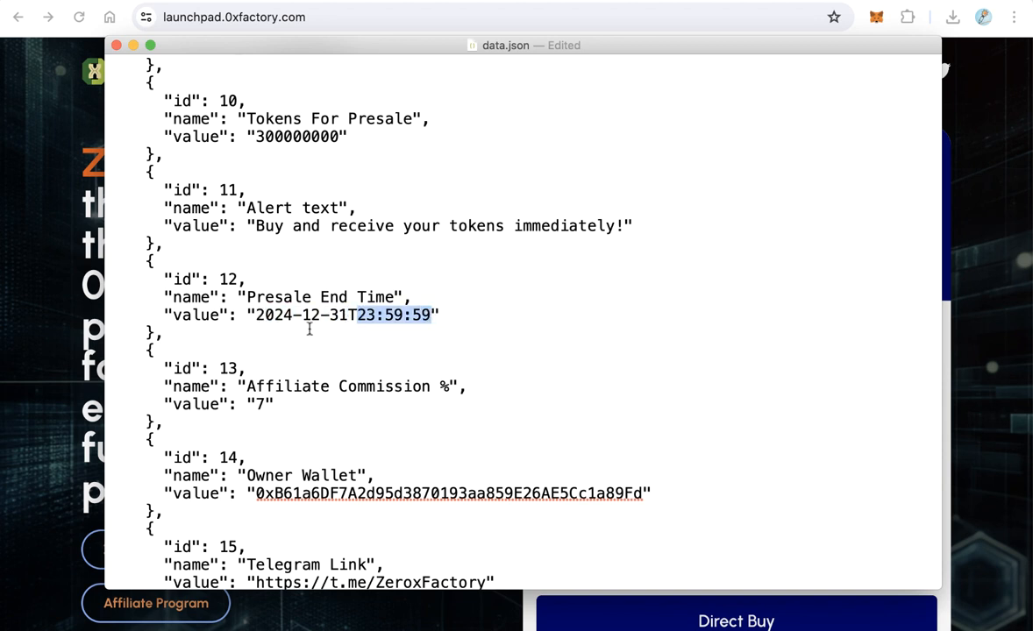
pyautogui.scroll(-3)
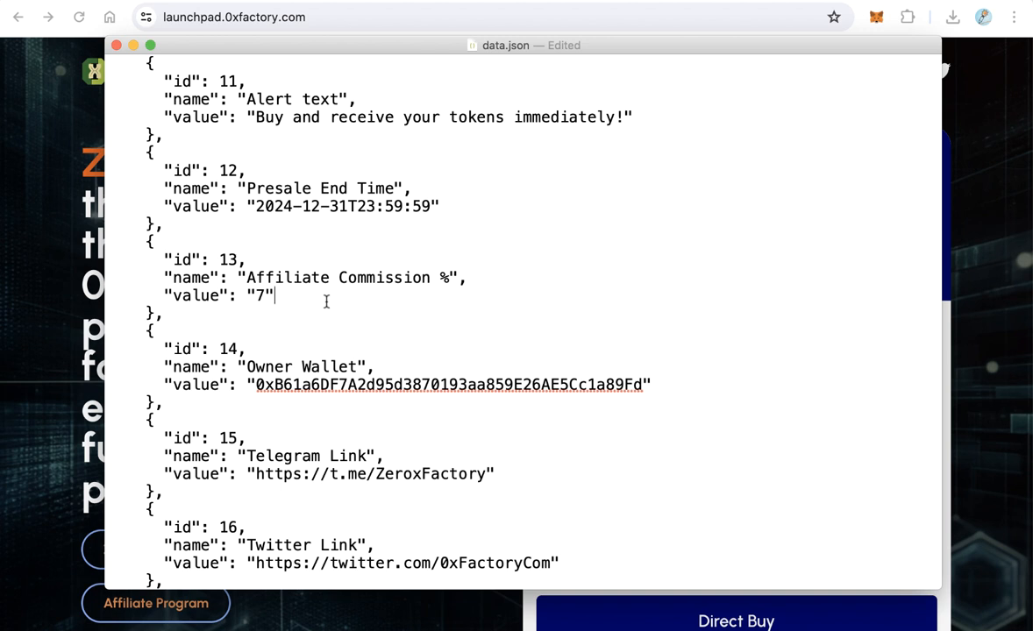
pyautogui.moveTo(249, 295)
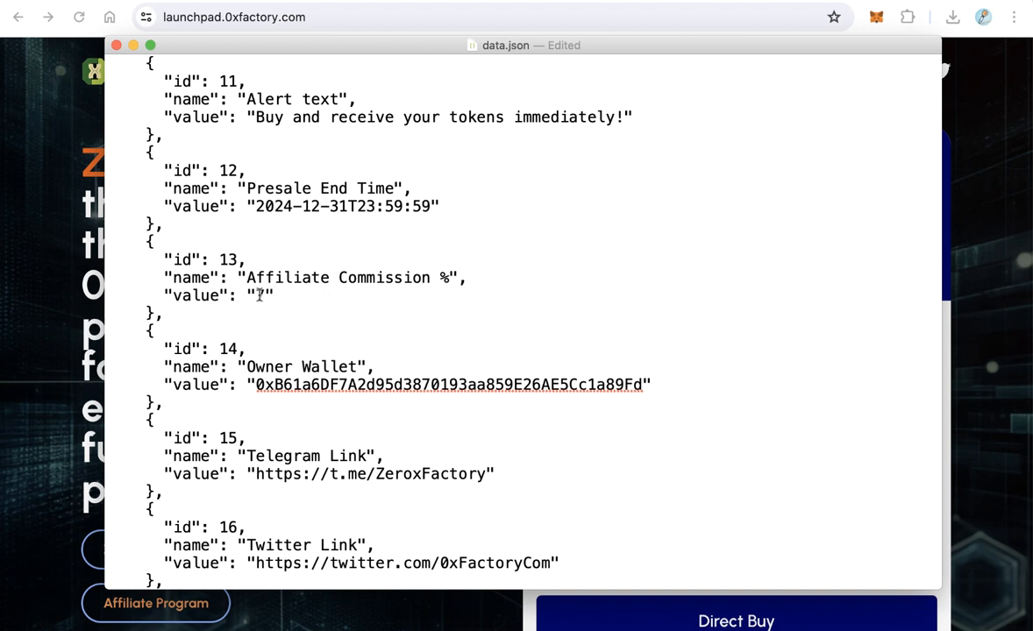
# Replace the Affiliate Commission % value 7 with 0, leaving Owner Wallet and social links unchanged
pyautogui.doubleClick(260, 295)
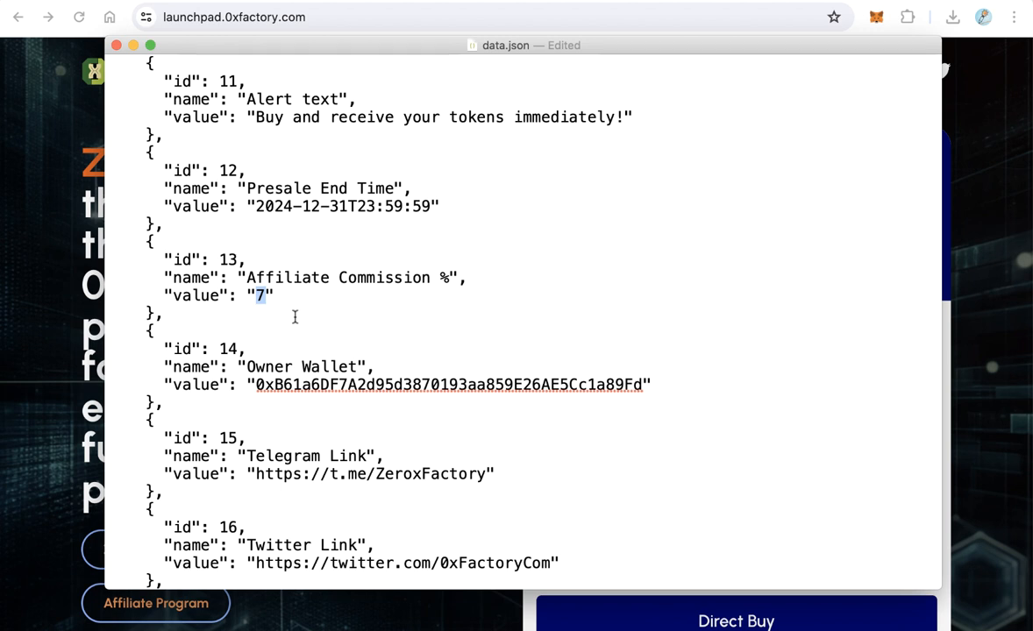
pyautogui.write('0')
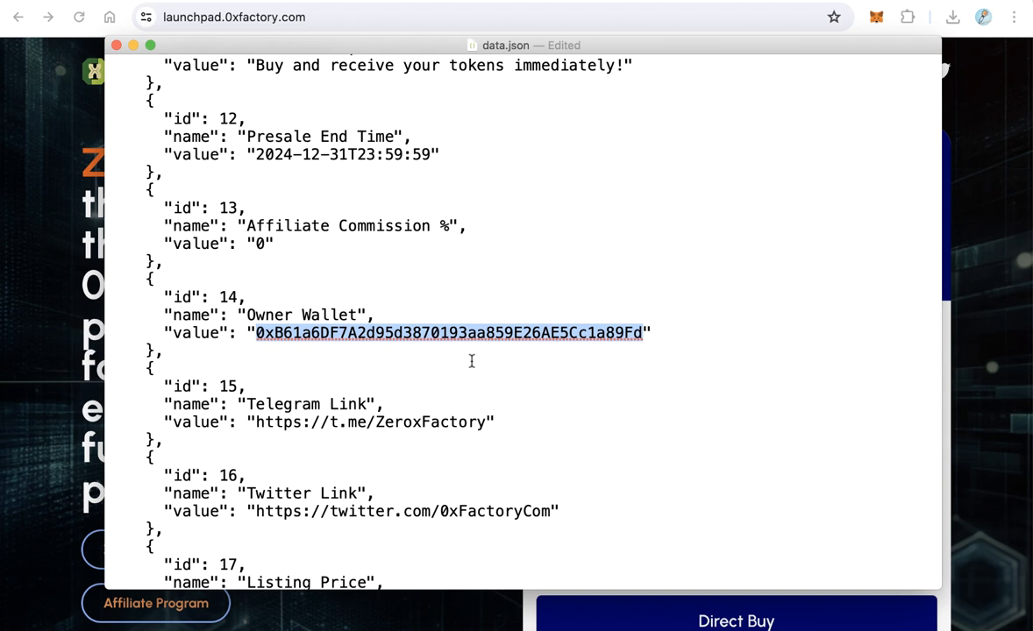
pyautogui.scroll(-3)
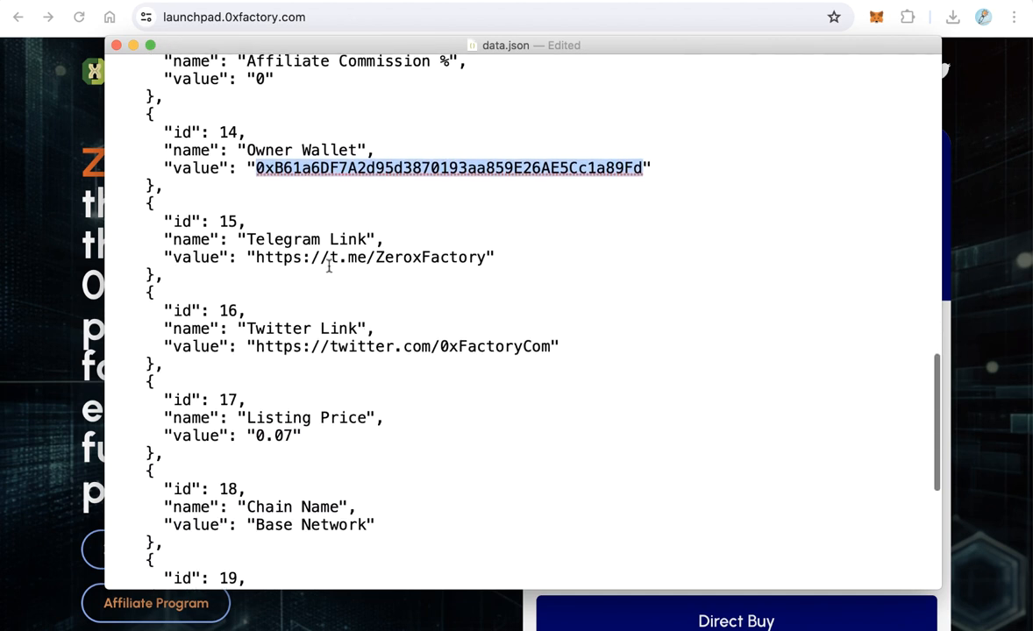
pyautogui.click(278, 328)
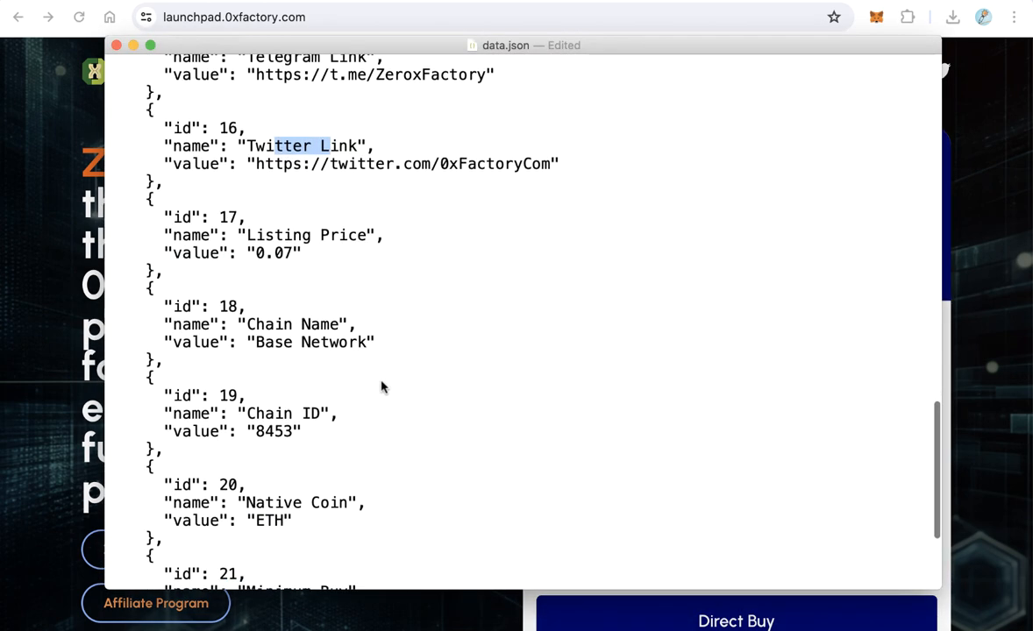
# Set Minimum Buy to 0.02 in data.json
pyautogui.scroll(-3)
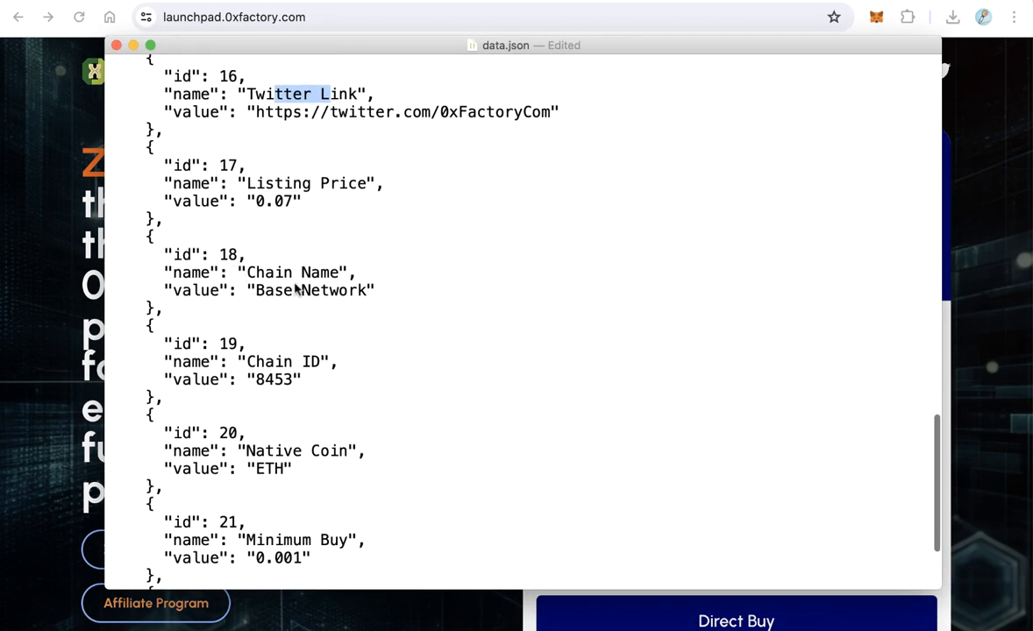
pyautogui.scroll(-3)
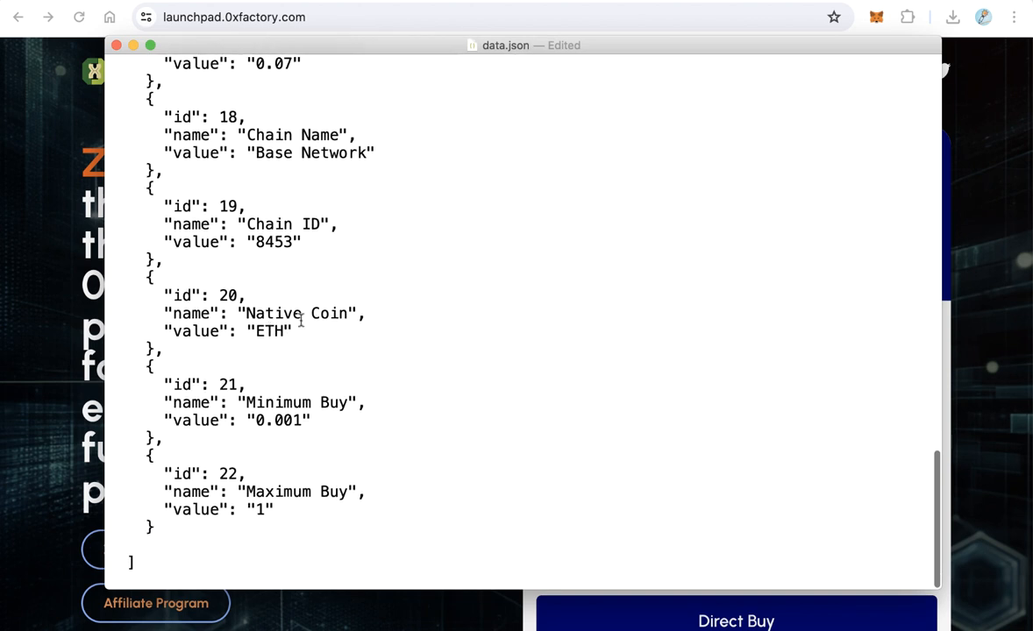
pyautogui.moveTo(244, 414)
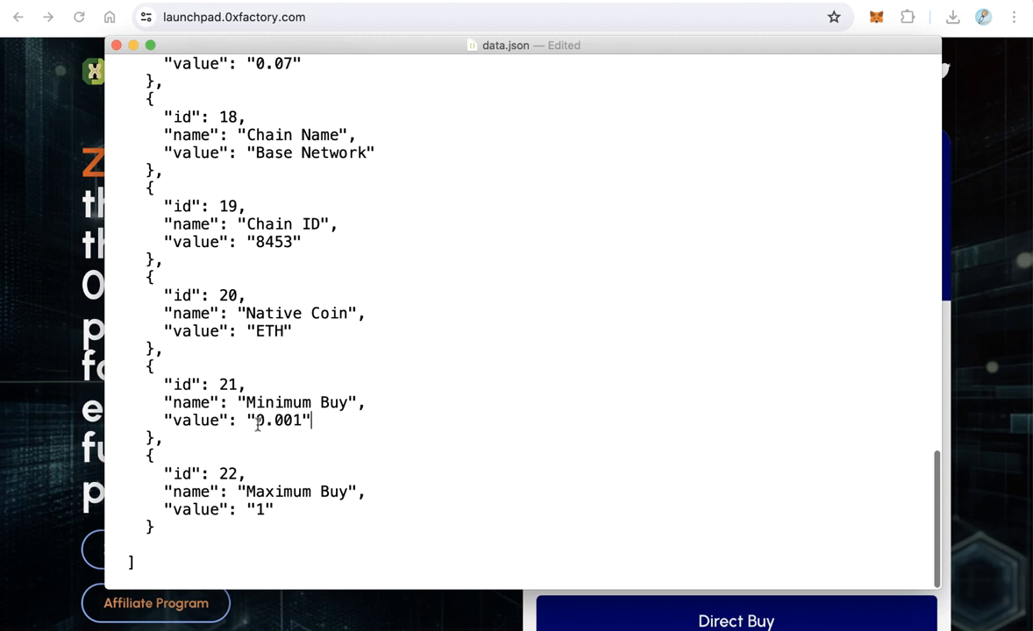
pyautogui.moveTo(340, 431)
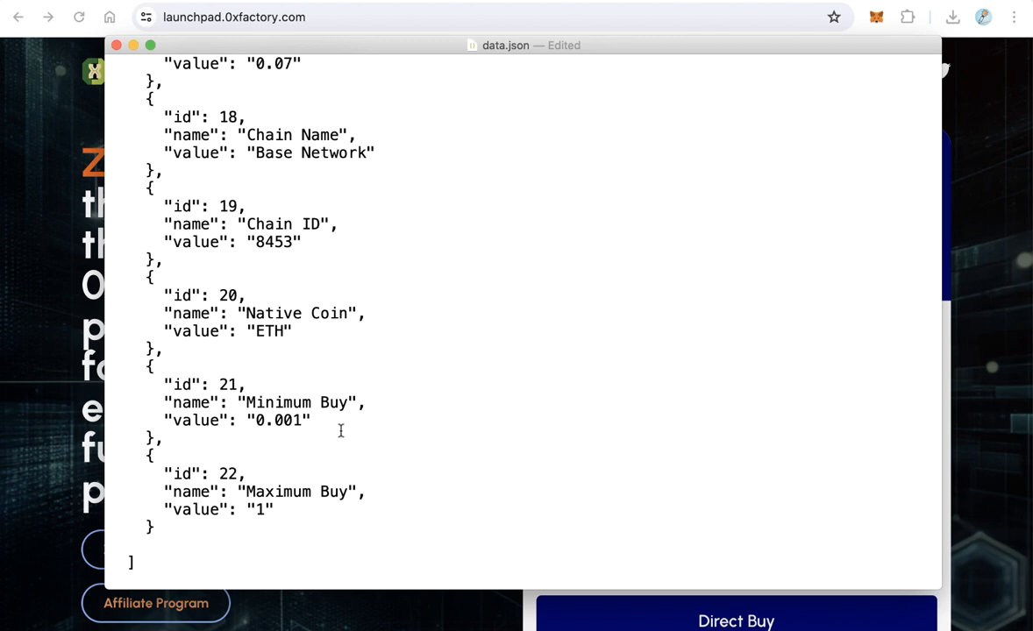
pyautogui.click(311, 421)
pyautogui.write('2')
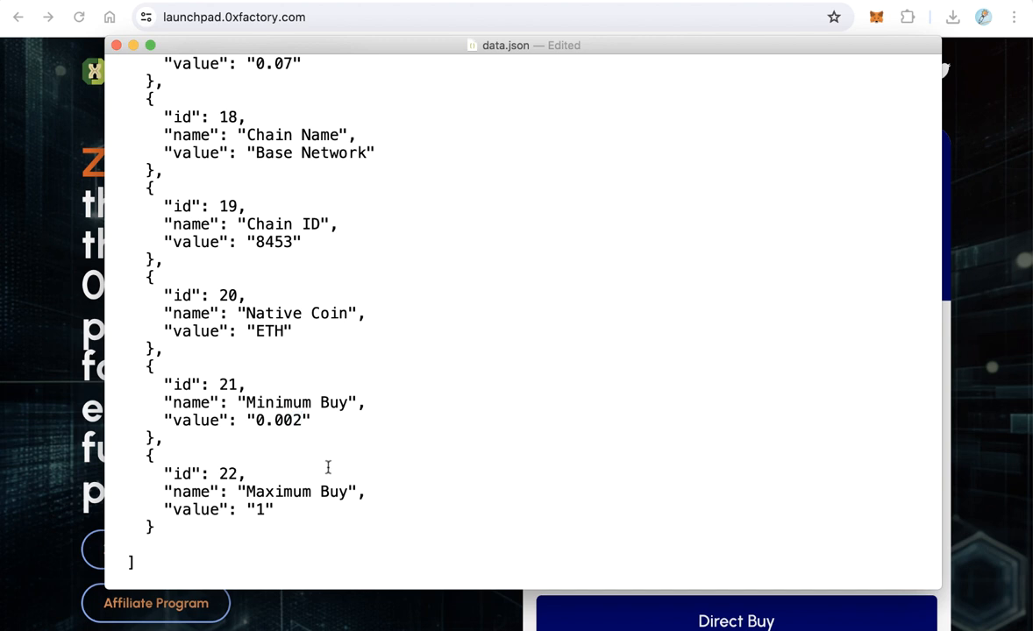
pyautogui.doubleClick(288, 421)
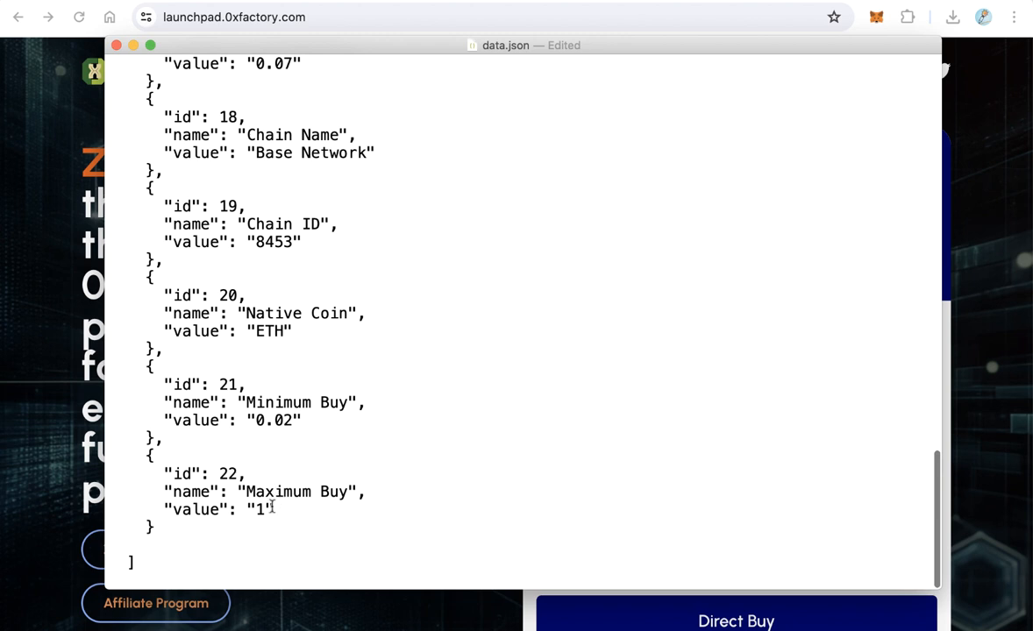
# Set Maximum Buy to 2 and close the data.json editor window
pyautogui.doubleClick(259, 509)
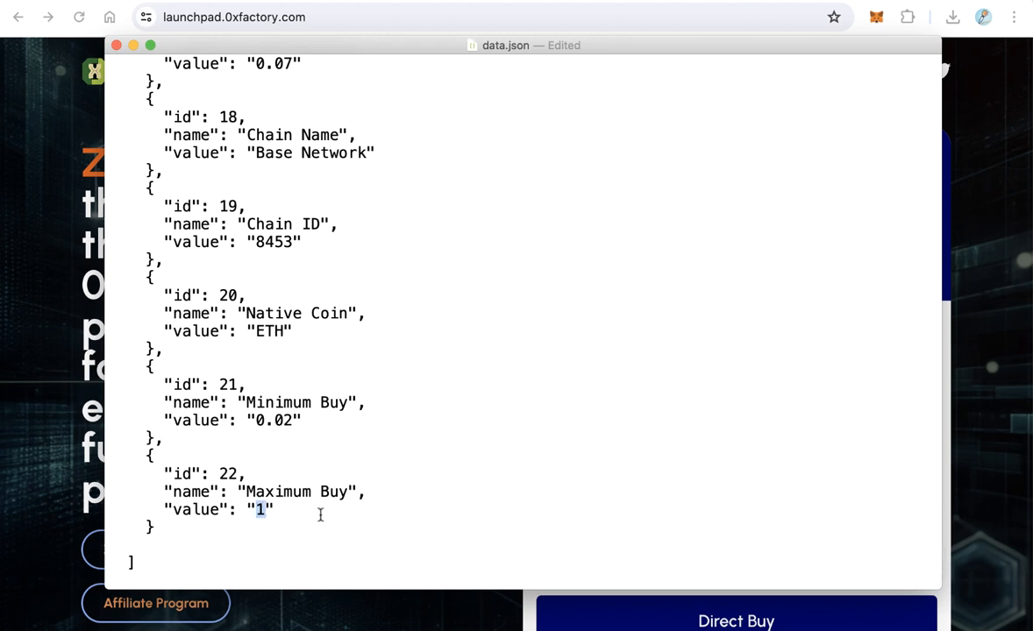
pyautogui.write('2')
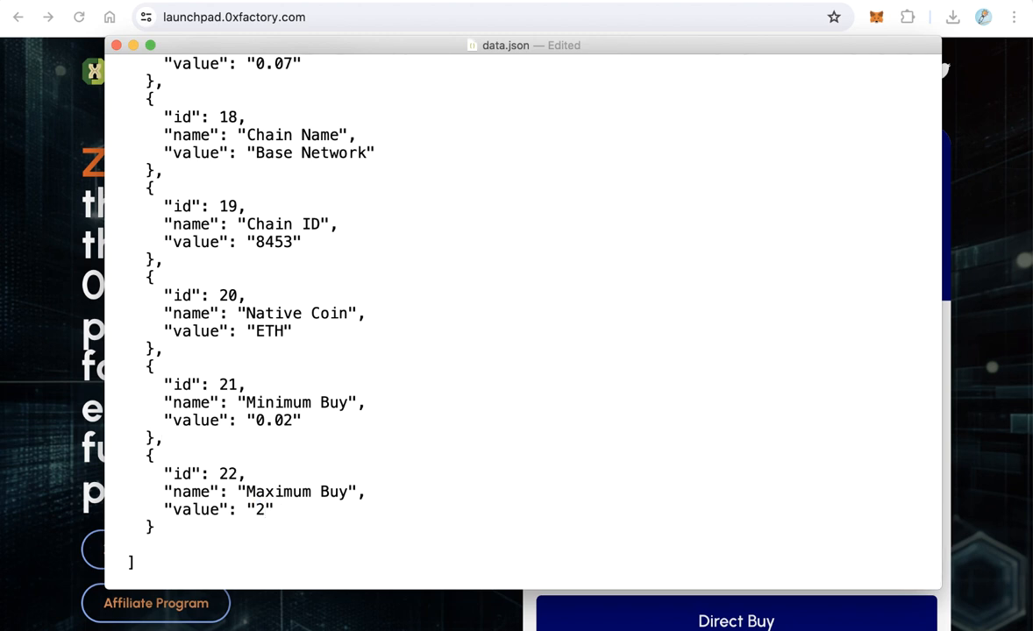
pyautogui.moveTo(344, 381)
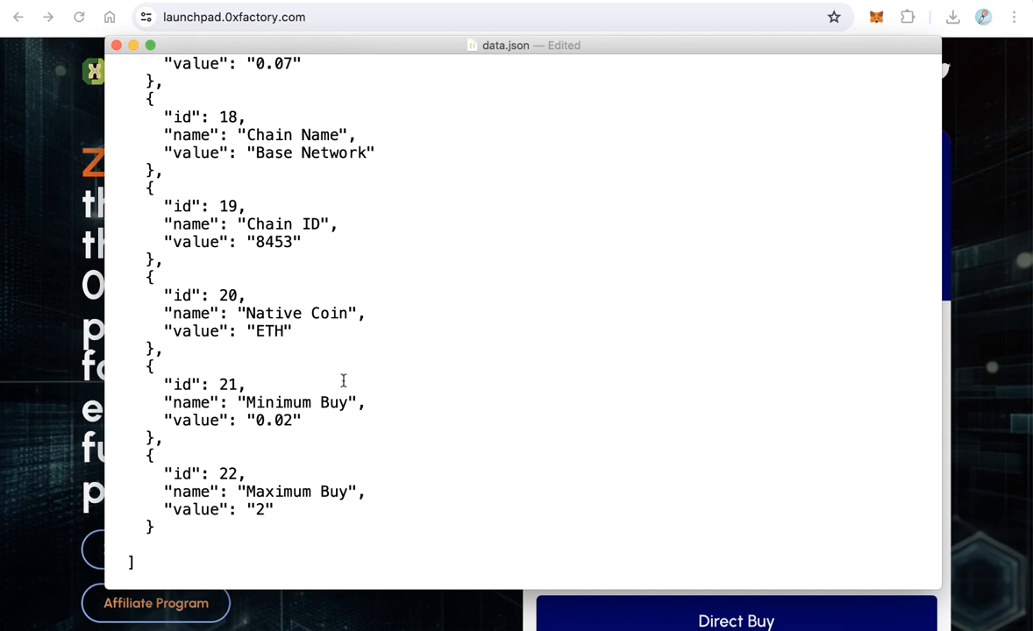
pyautogui.scroll(3)
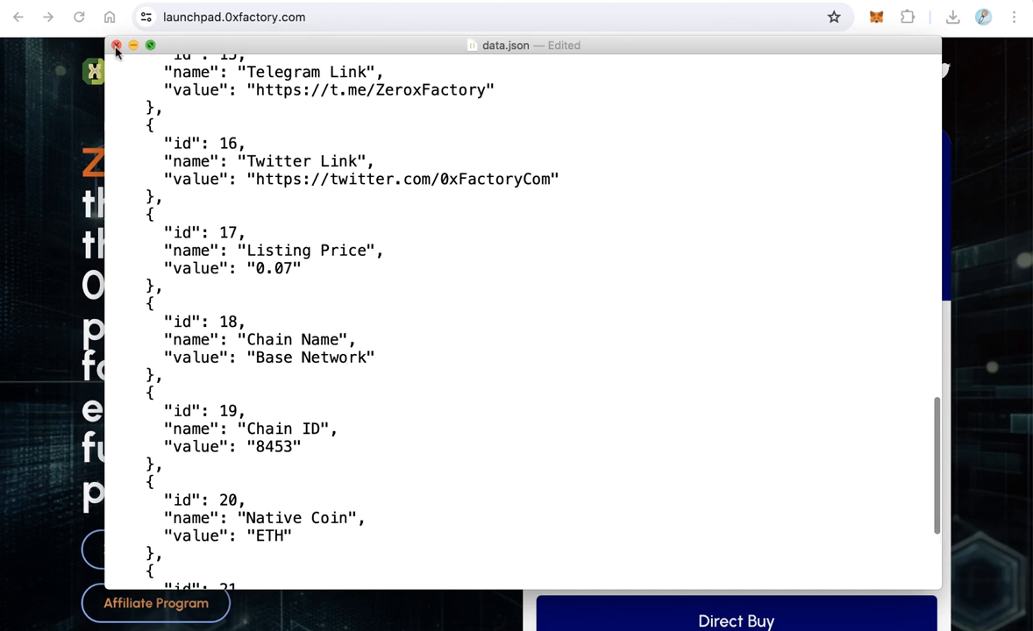
pyautogui.click(116, 46)
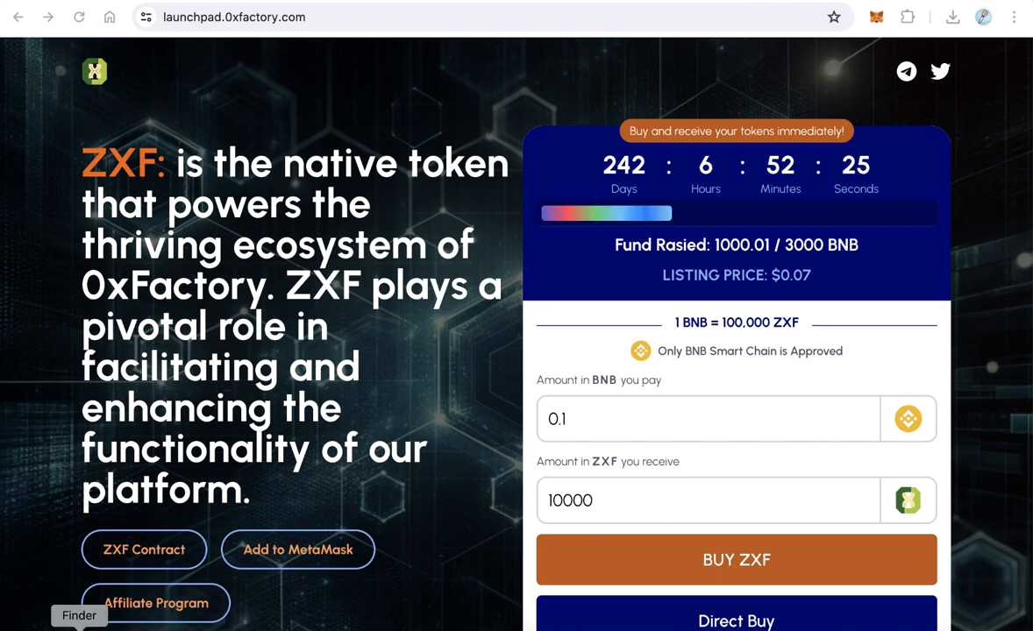